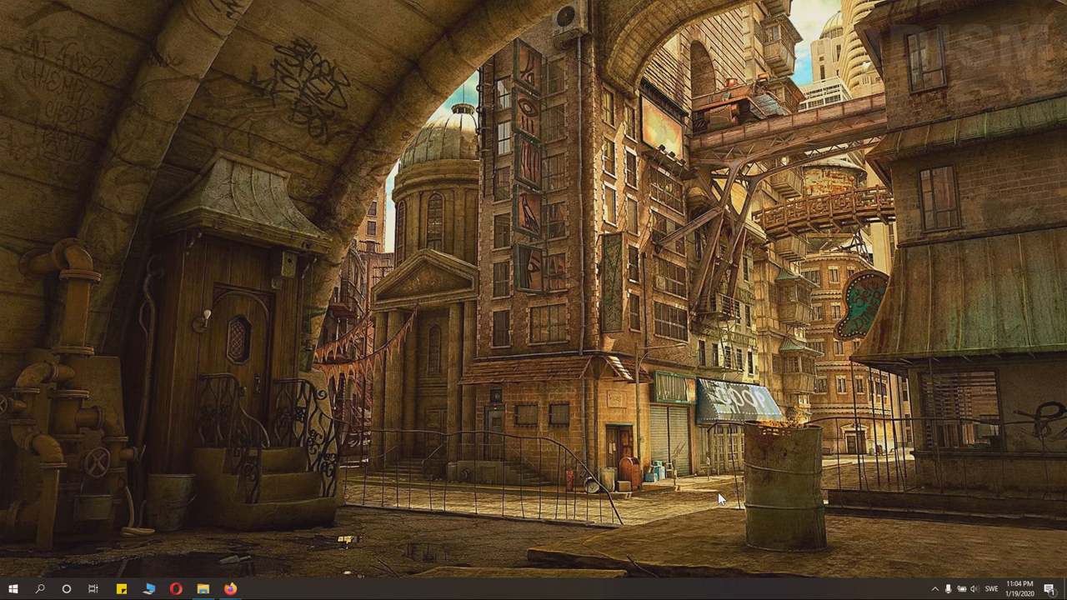
pyautogui.moveTo(363, 385)
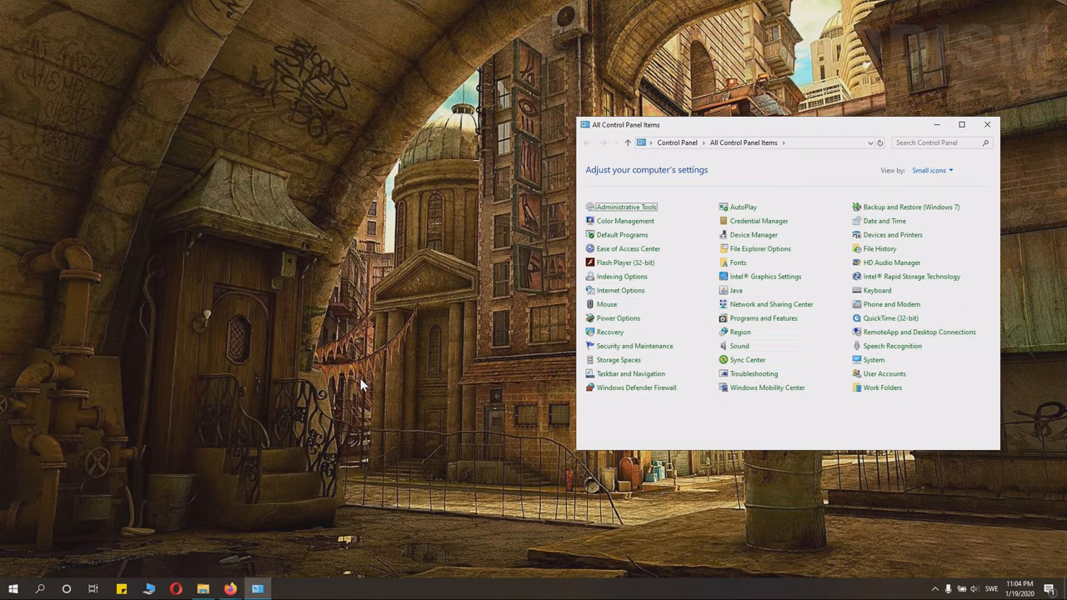
pyautogui.moveTo(817, 134)
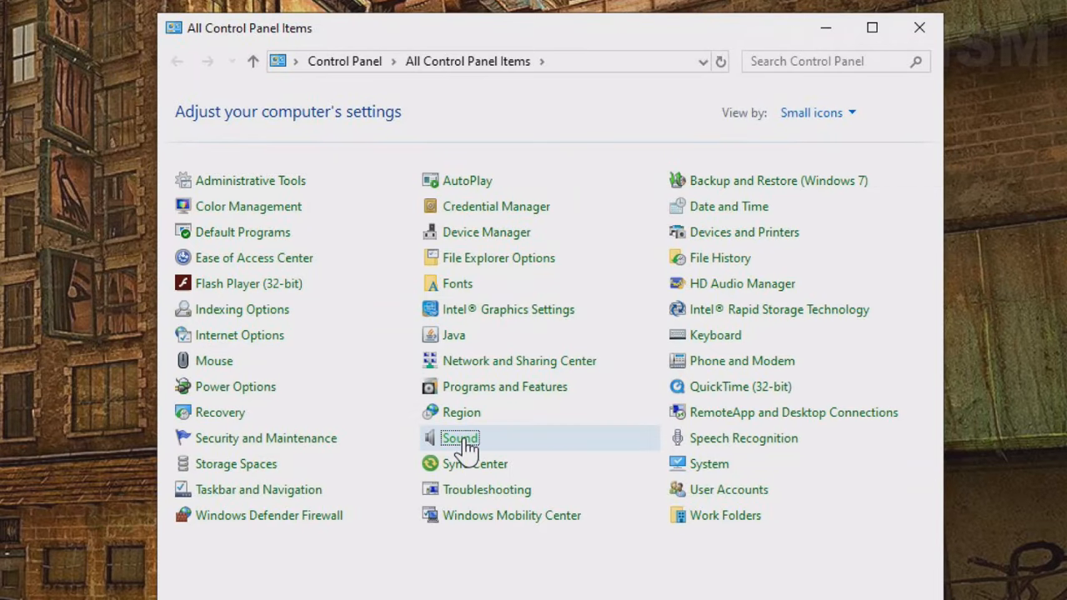
# Open Sound's recording devices and bring up the Samson GoMic's options
pyautogui.doubleClick(459, 438)
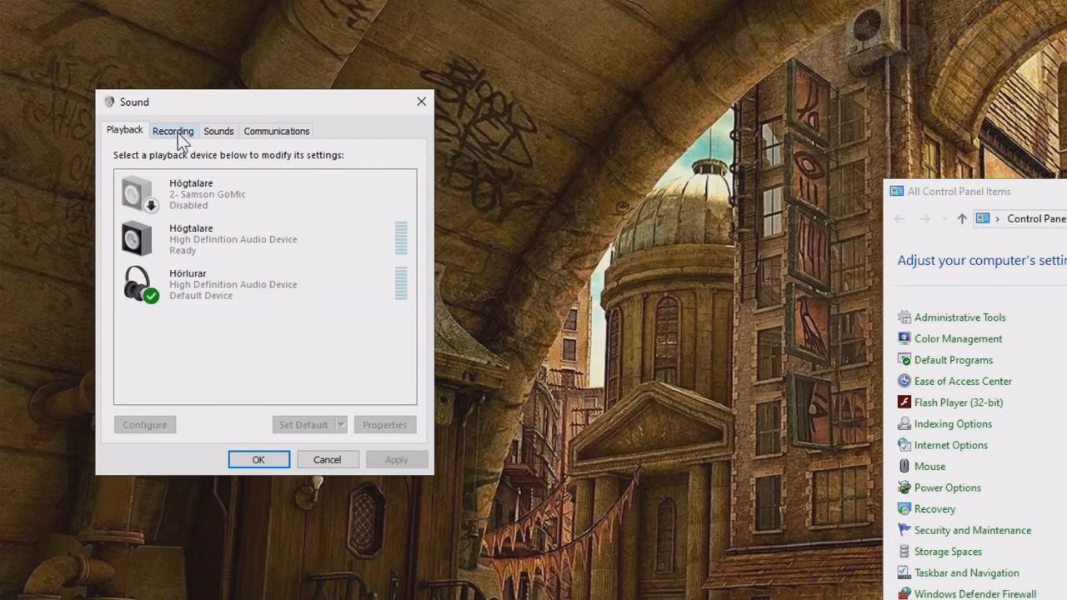
pyautogui.click(173, 131)
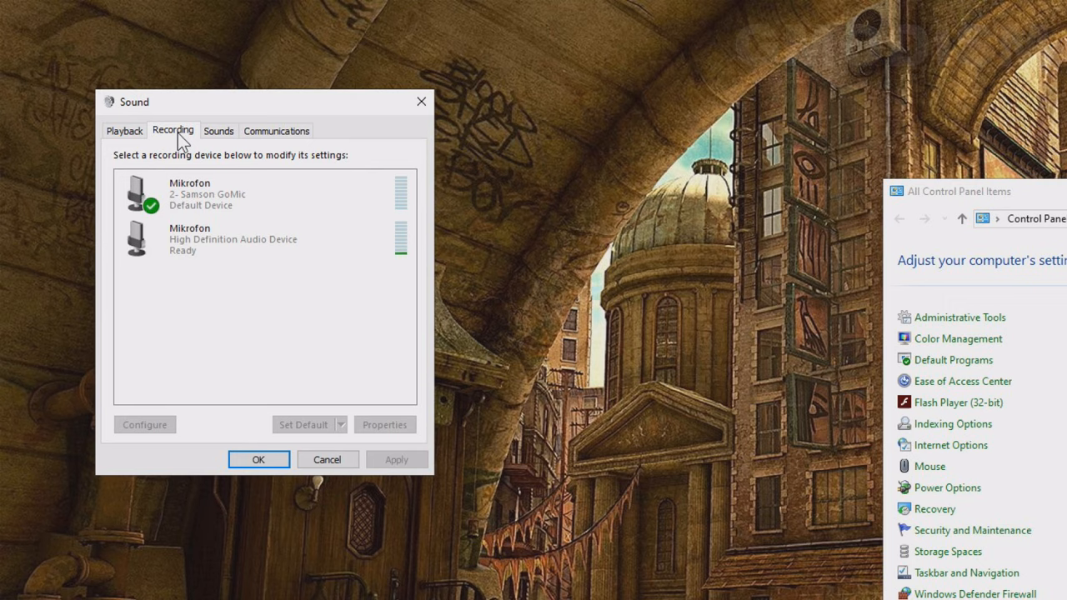
pyautogui.rightClick(221, 193)
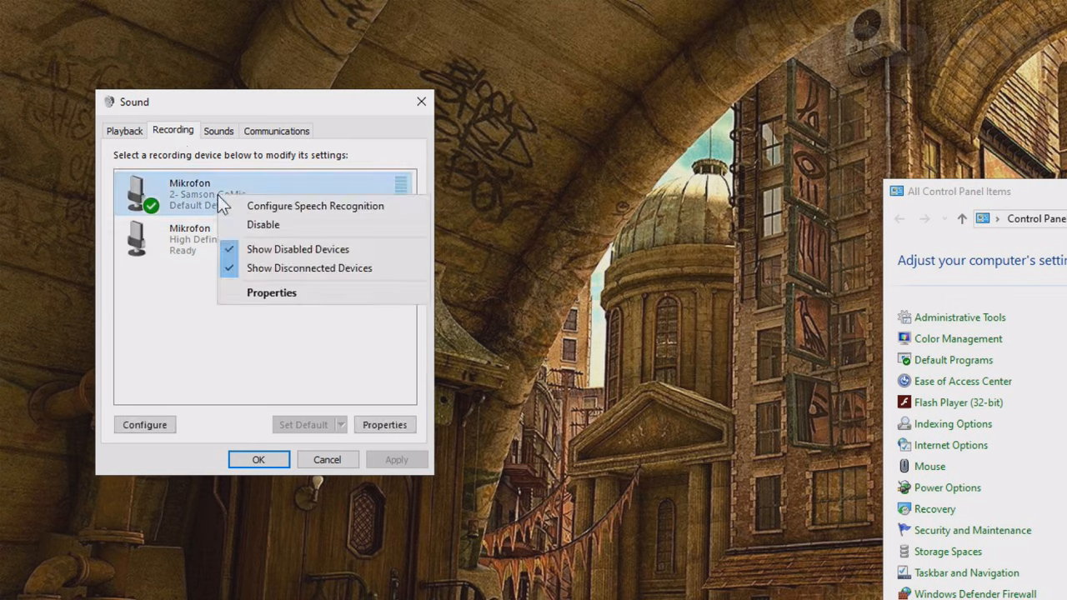
pyautogui.click(271, 293)
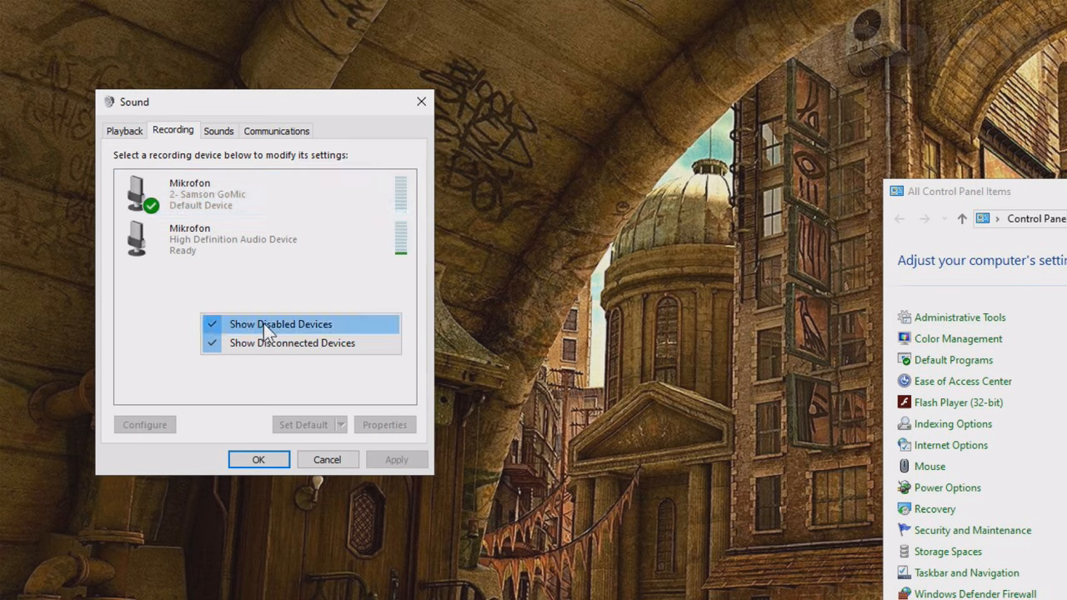
pyautogui.moveTo(254, 343)
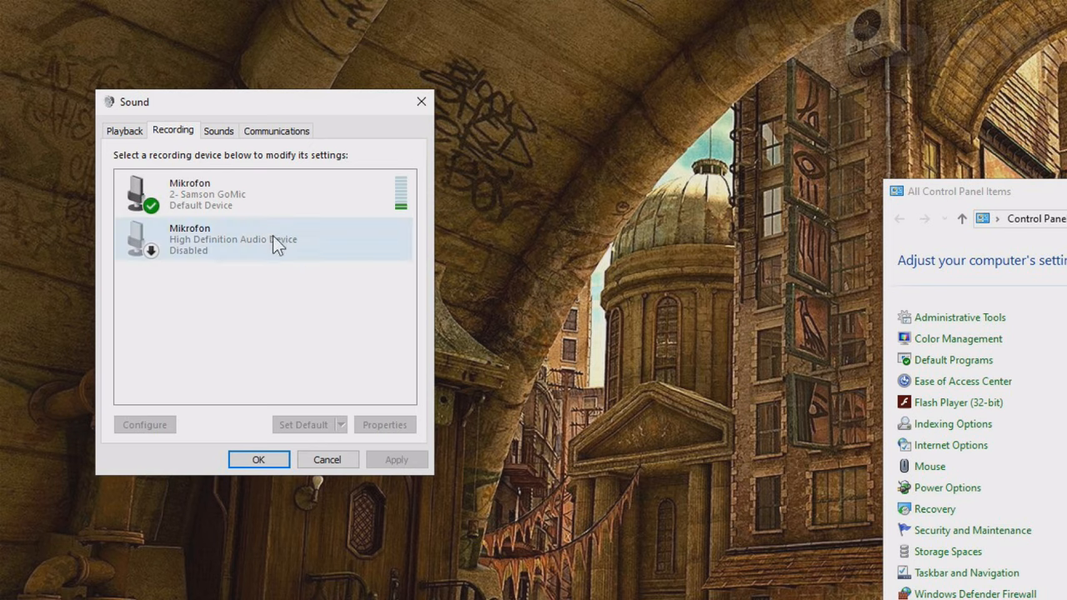
# Enable the disabled High Definition Audio microphone alongside the Samson GoMic
pyautogui.click(262, 239)
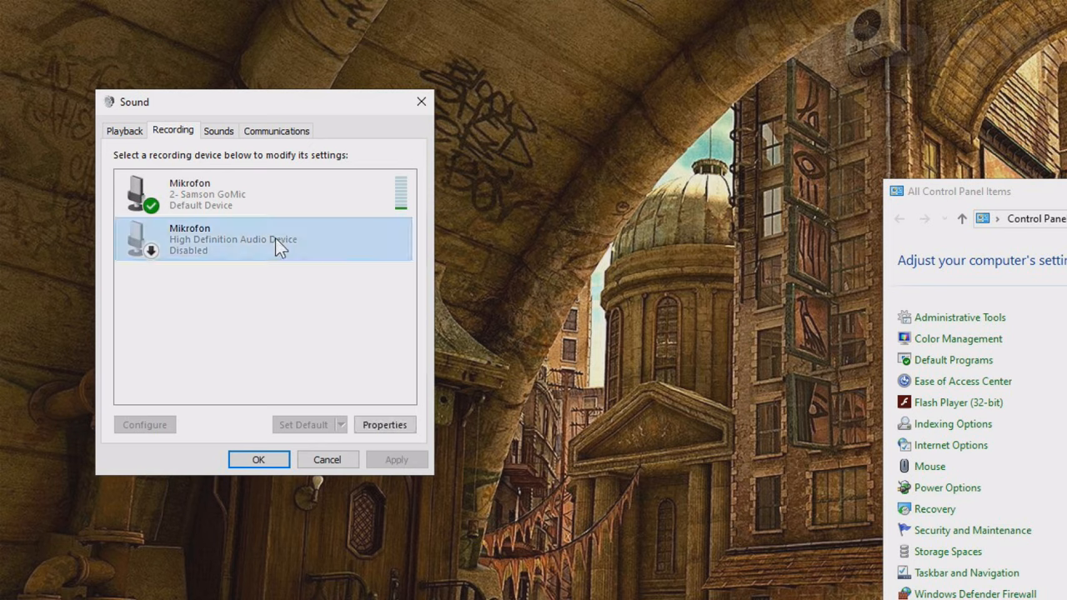
pyautogui.rightClick(263, 239)
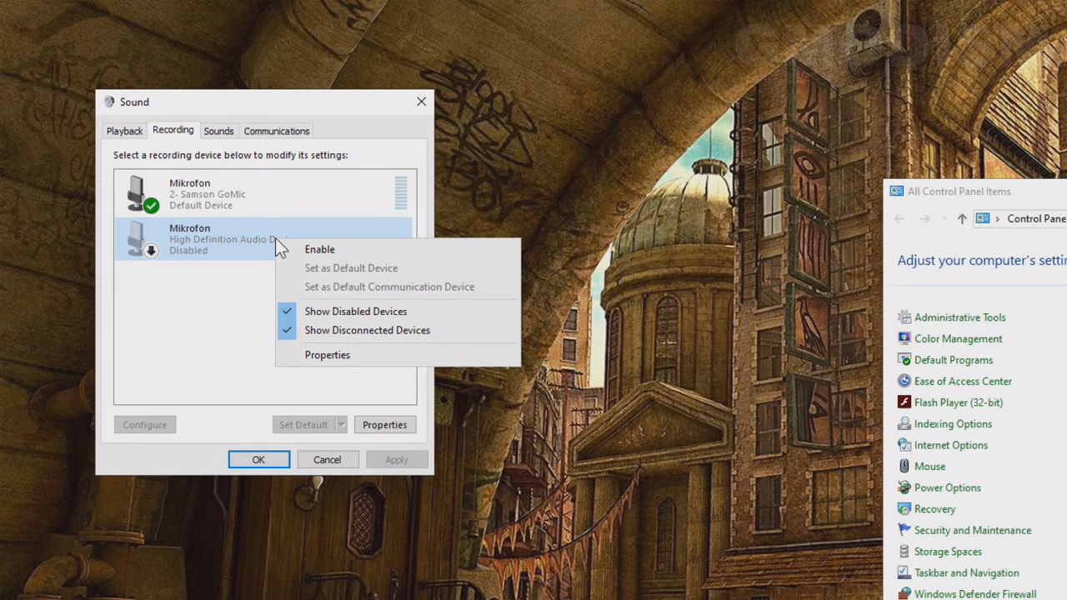
pyautogui.click(319, 248)
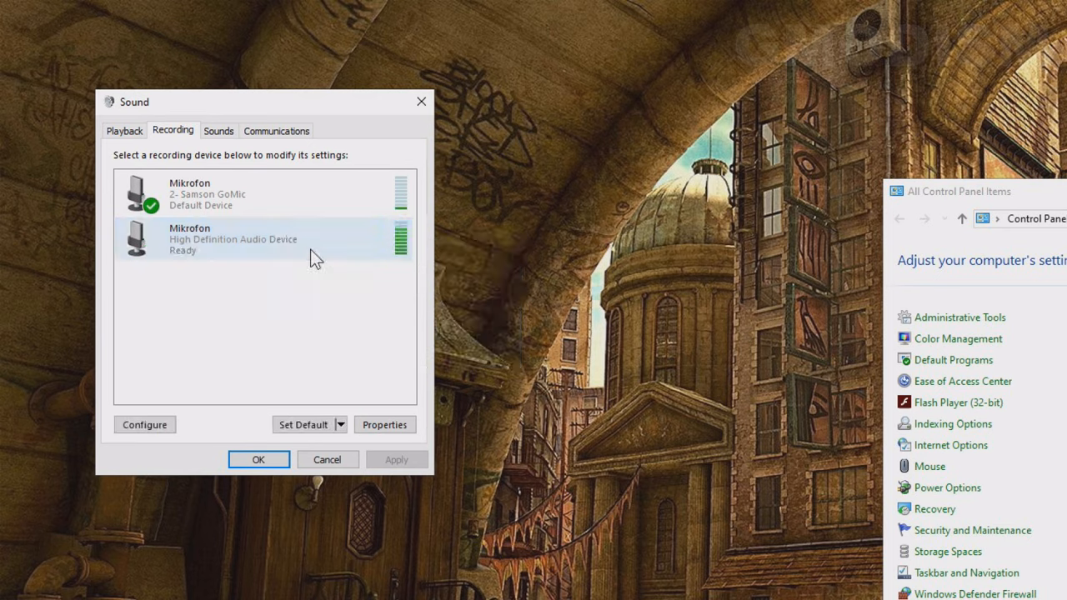
pyautogui.click(263, 193)
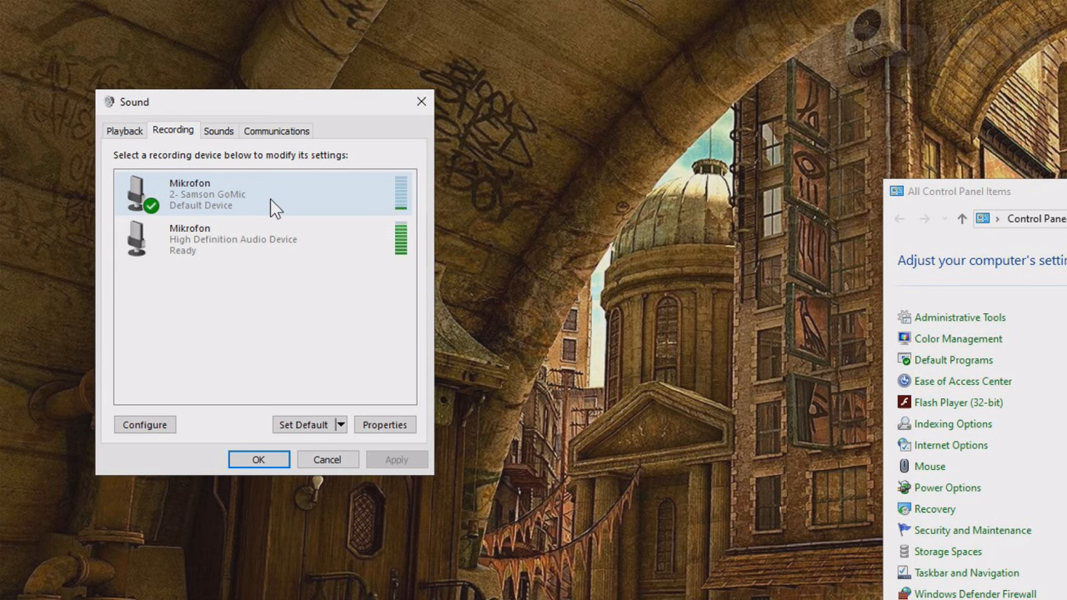
pyautogui.moveTo(342, 560)
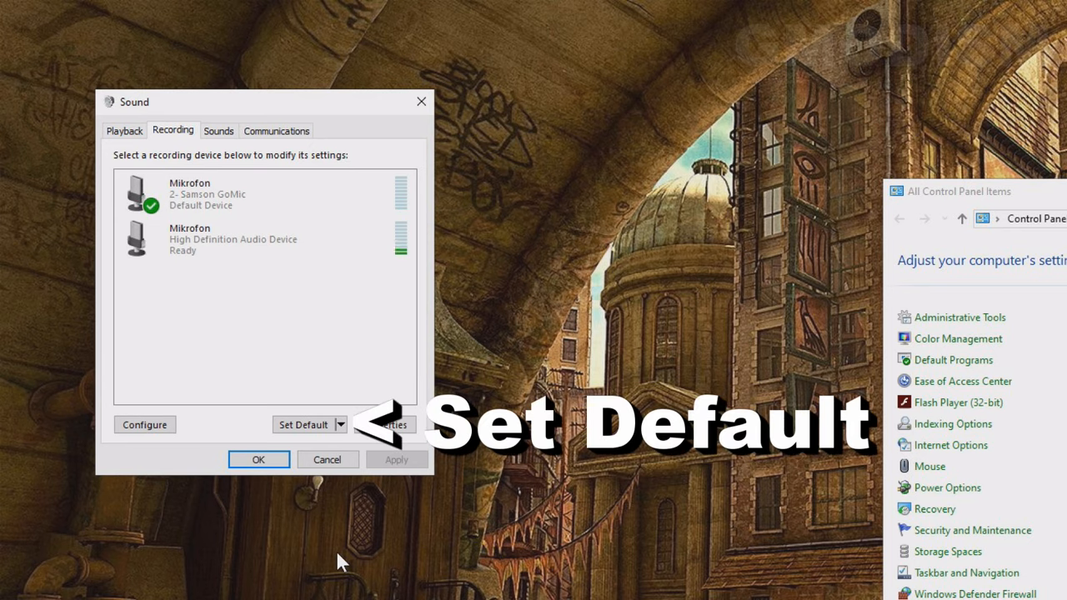
pyautogui.moveTo(185, 340)
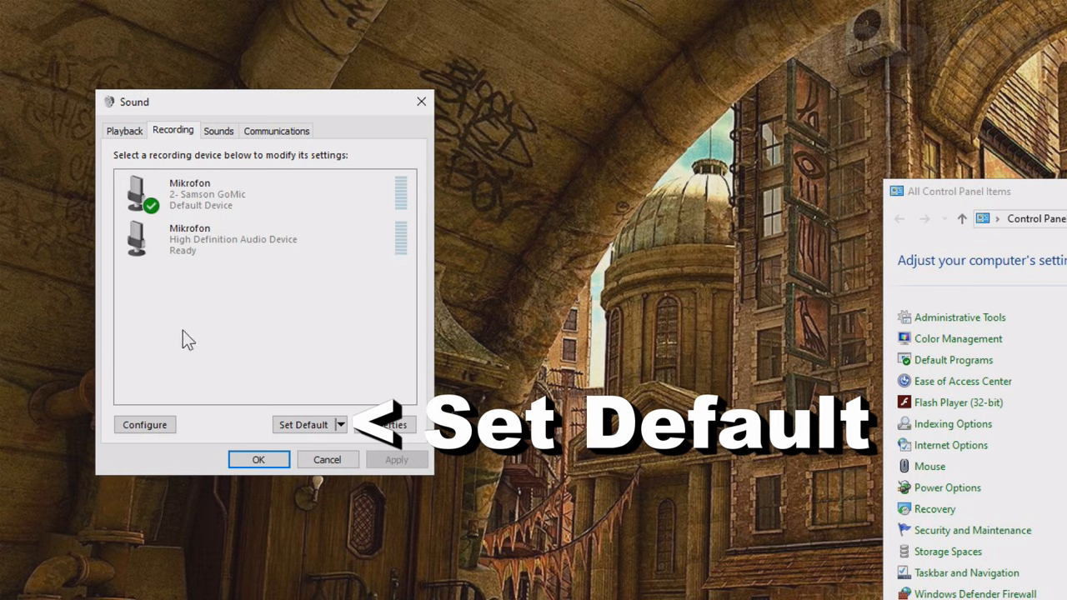
pyautogui.click(233, 239)
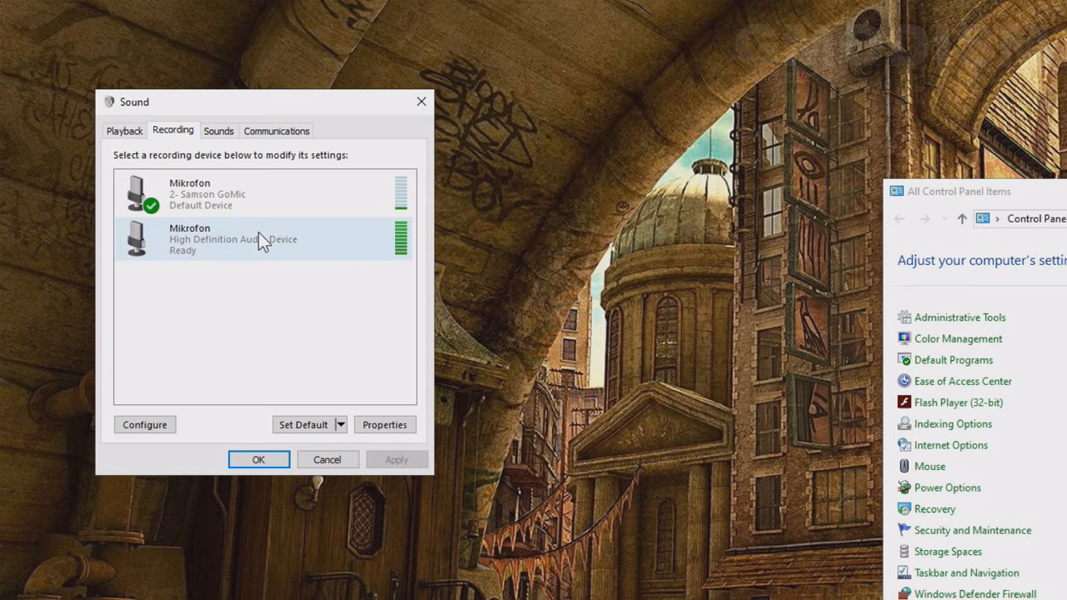
# In the High Definition Audio microphone's properties, set the Levels slider to 63, unmuted
pyautogui.click(384, 424)
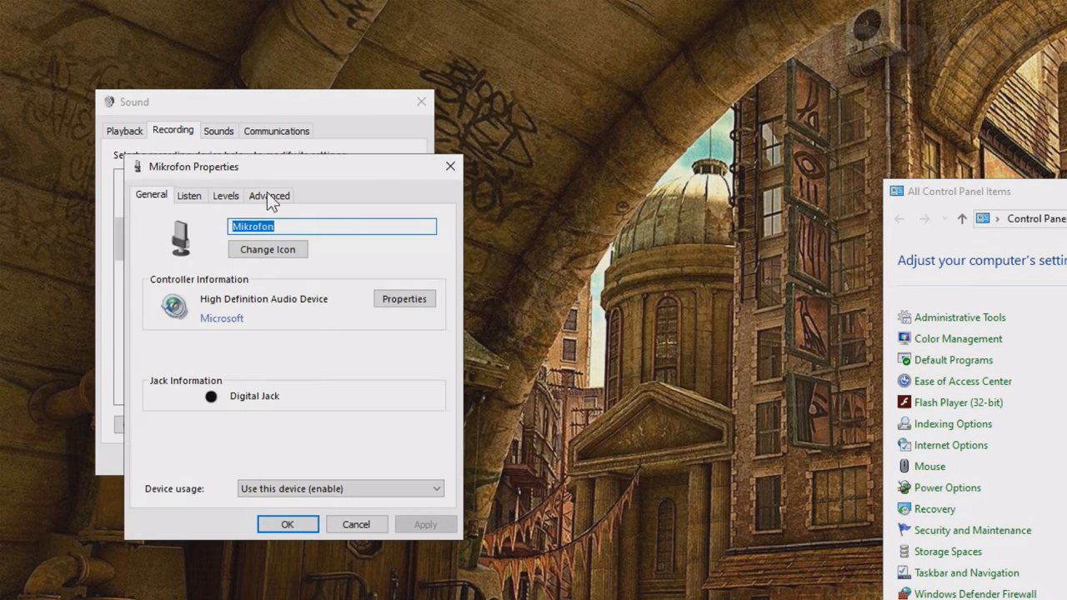
pyautogui.click(188, 195)
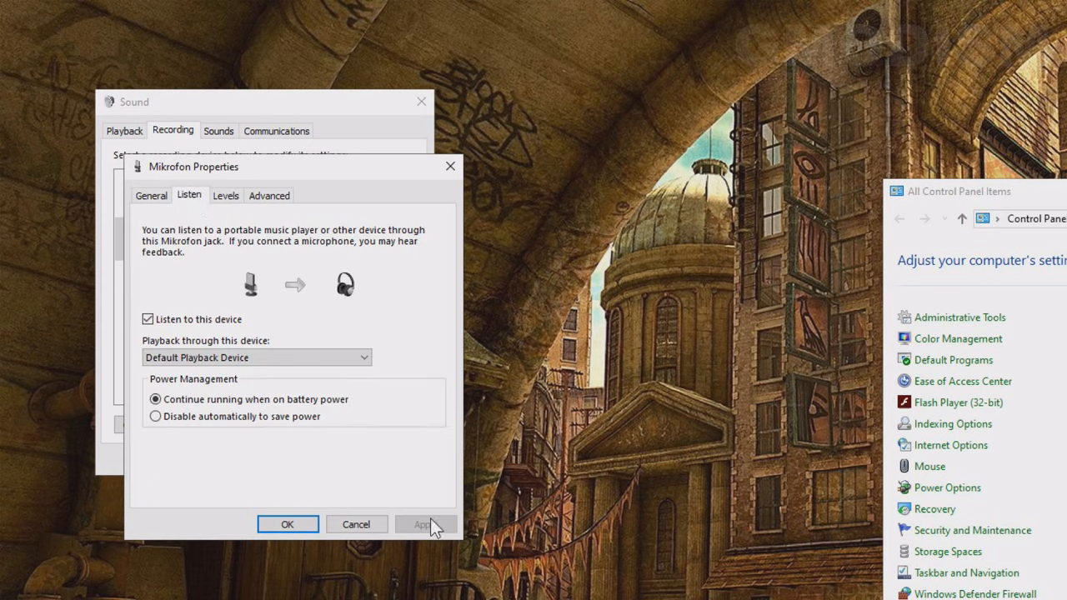
pyautogui.click(425, 524)
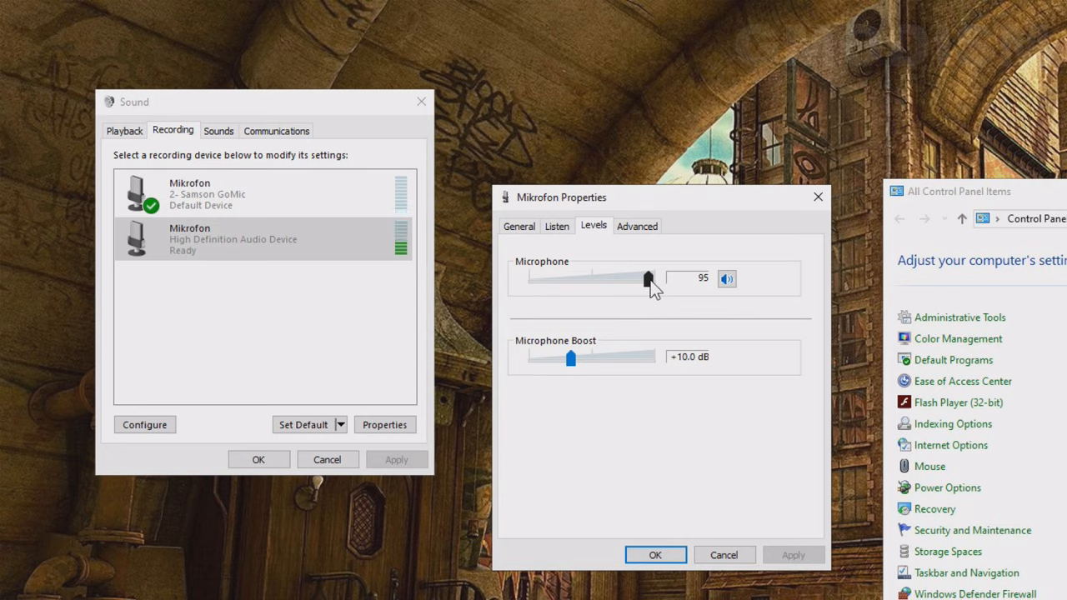
pyautogui.moveTo(648, 279); pyautogui.dragTo(569, 278)
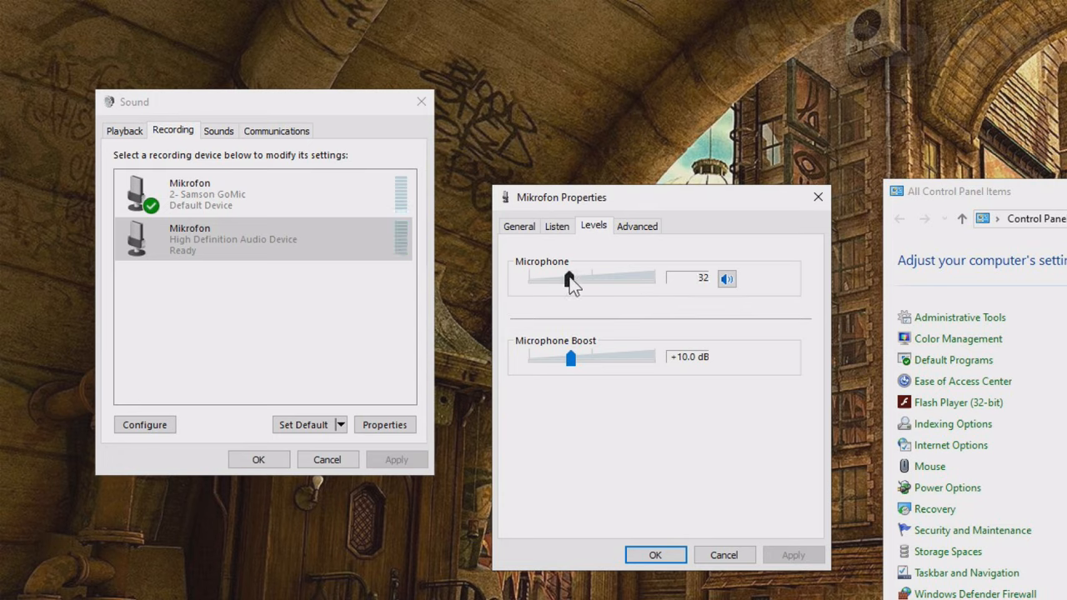
pyautogui.moveTo(567, 278); pyautogui.dragTo(638, 279)
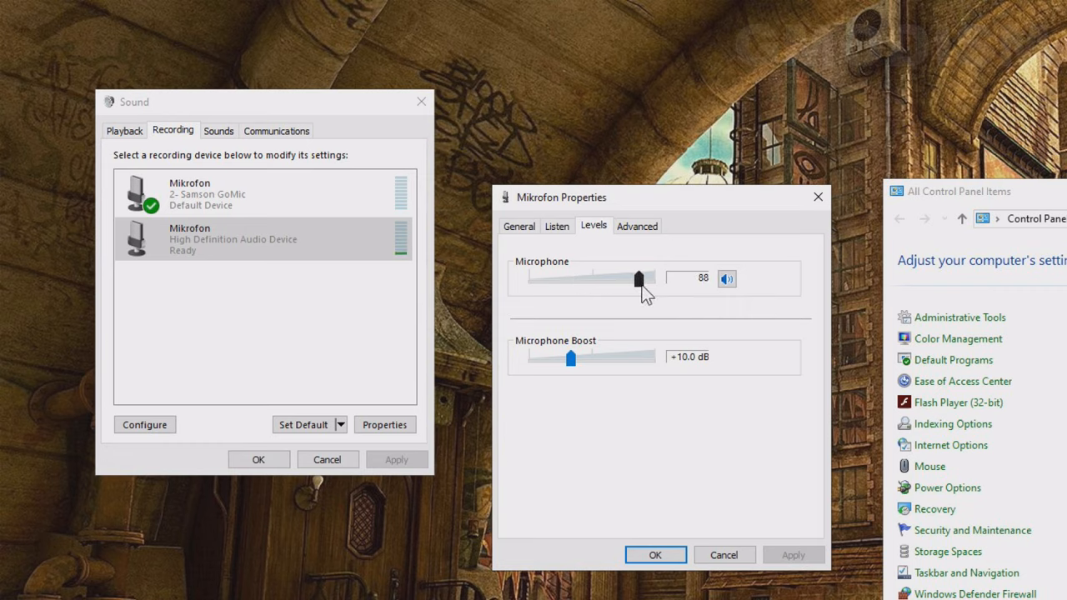
pyautogui.moveTo(639, 278); pyautogui.dragTo(608, 279)
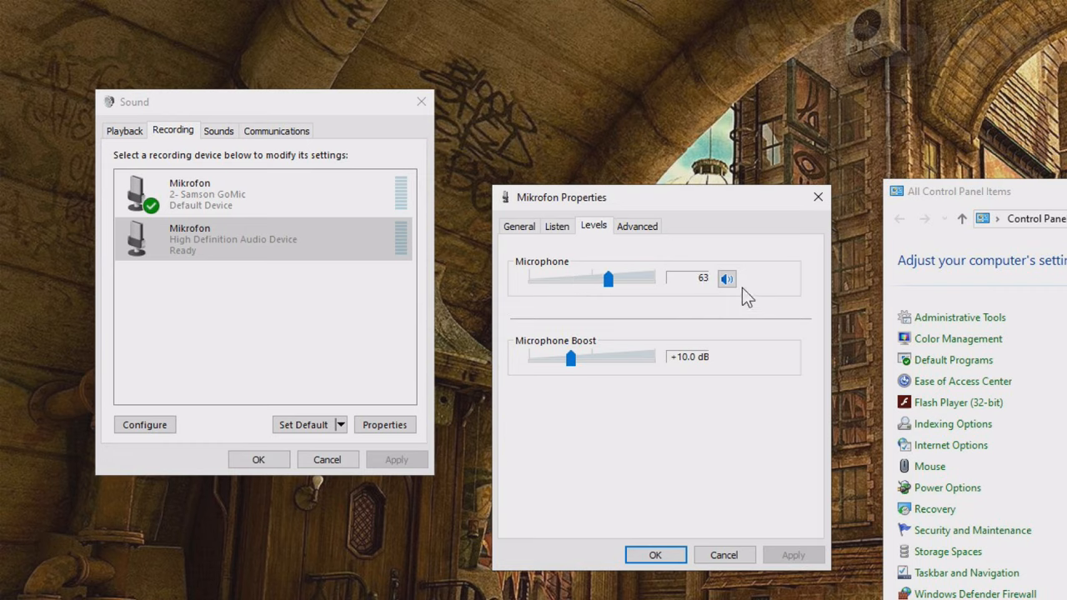
pyautogui.click(726, 278)
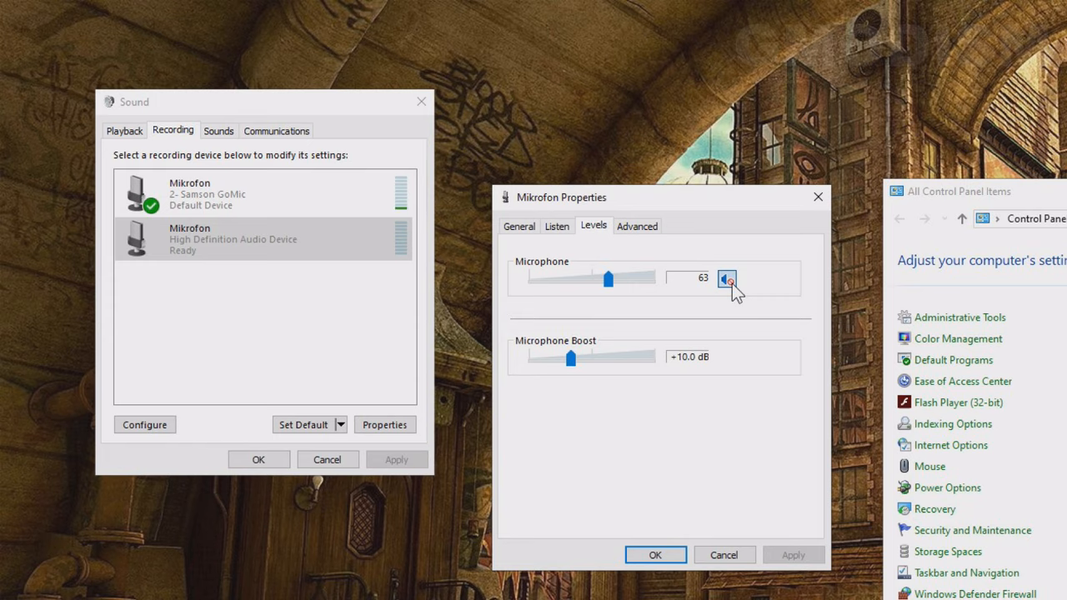
pyautogui.click(726, 278)
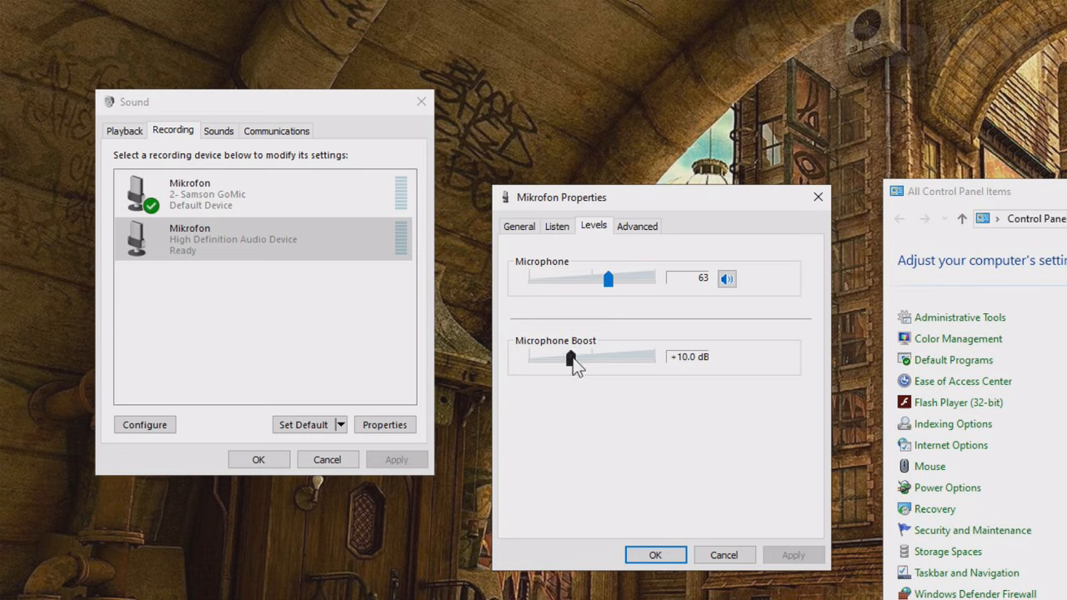
# Set Microphone Boost to +30.0 dB and the Microphone level to 52
pyautogui.moveTo(571, 358); pyautogui.dragTo(654, 357)
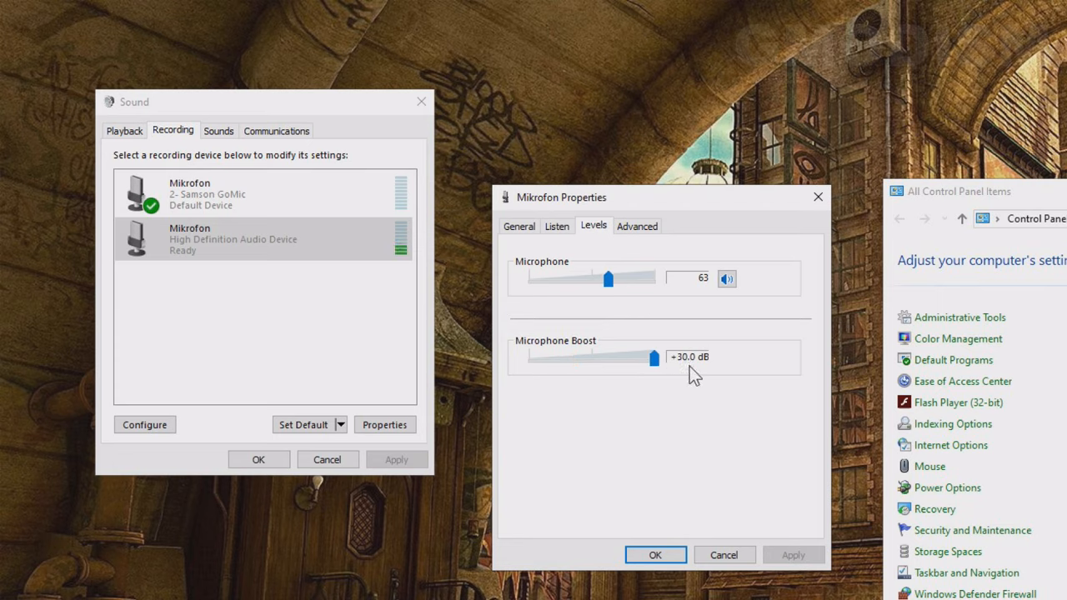
pyautogui.moveTo(615, 296)
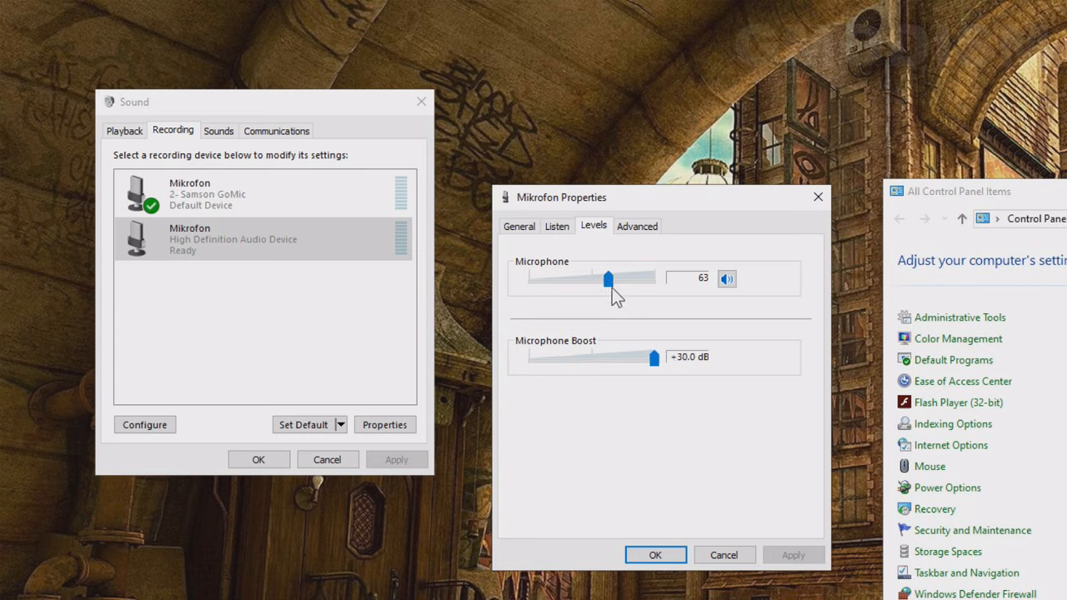
pyautogui.moveTo(607, 278); pyautogui.dragTo(644, 278)
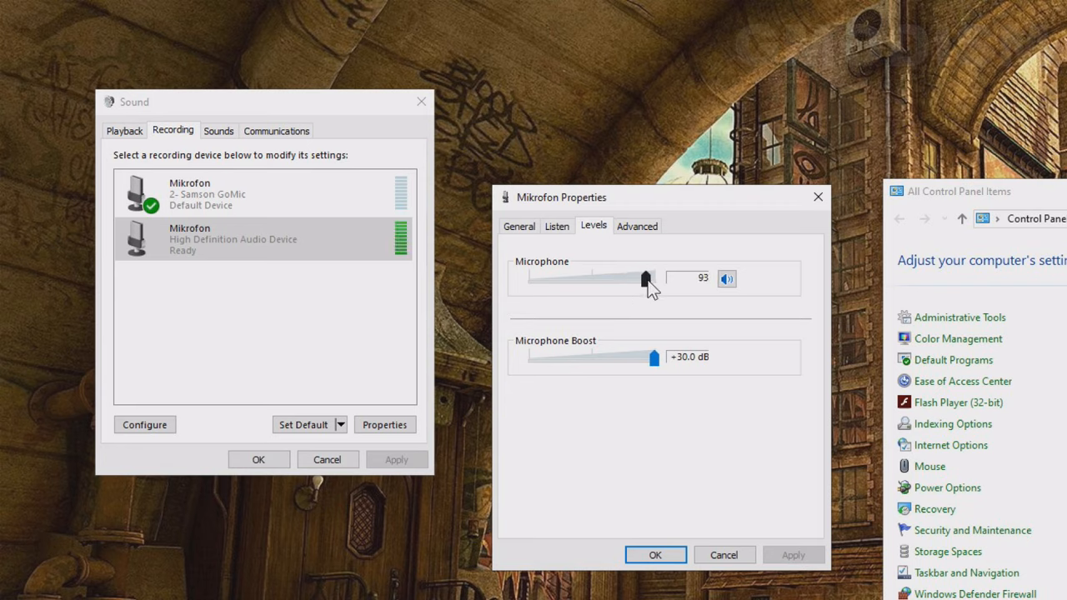
pyautogui.moveTo(631, 357); pyautogui.dragTo(571, 356)
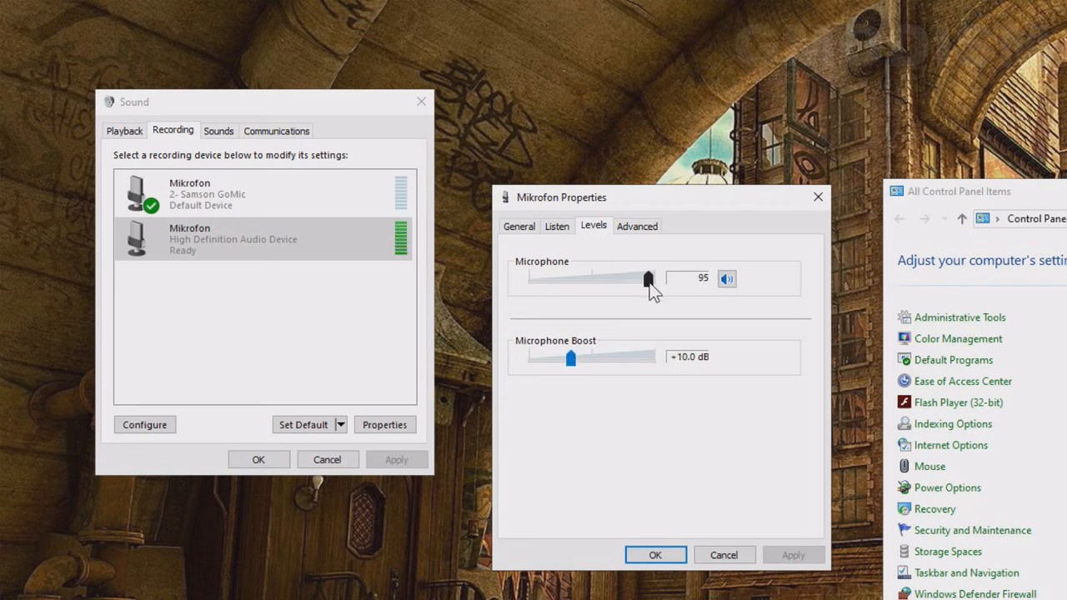
pyautogui.moveTo(648, 279); pyautogui.dragTo(655, 278)
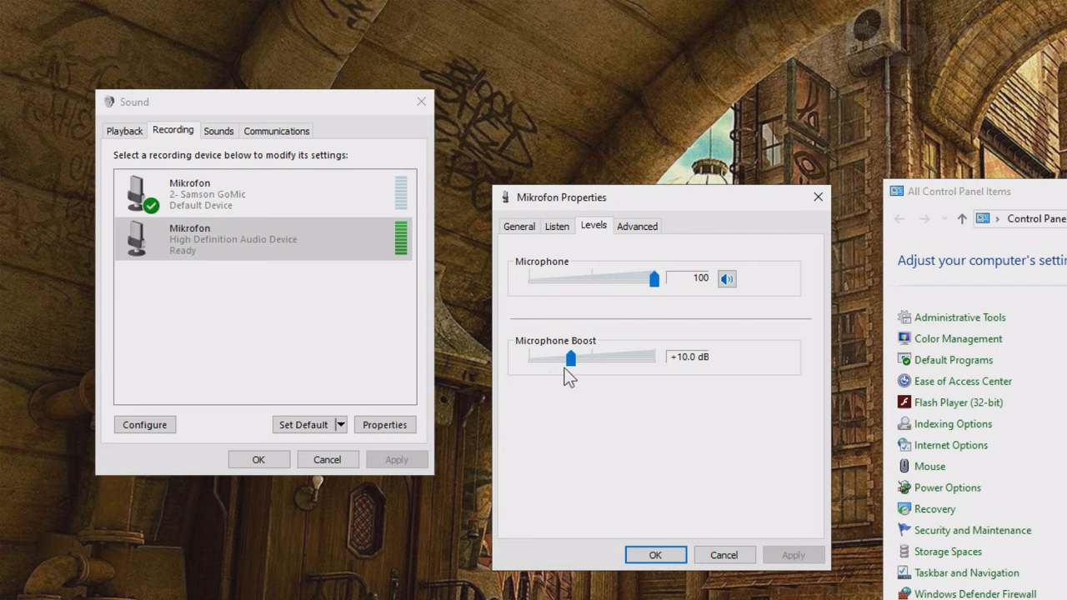
pyautogui.moveTo(570, 357); pyautogui.dragTo(529, 358)
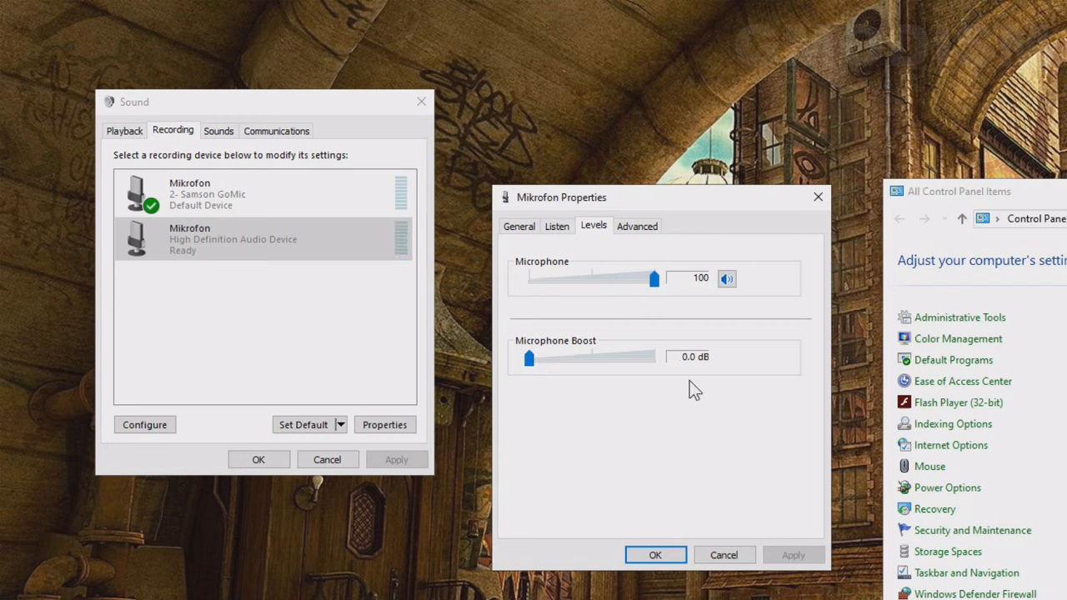
pyautogui.moveTo(557, 290)
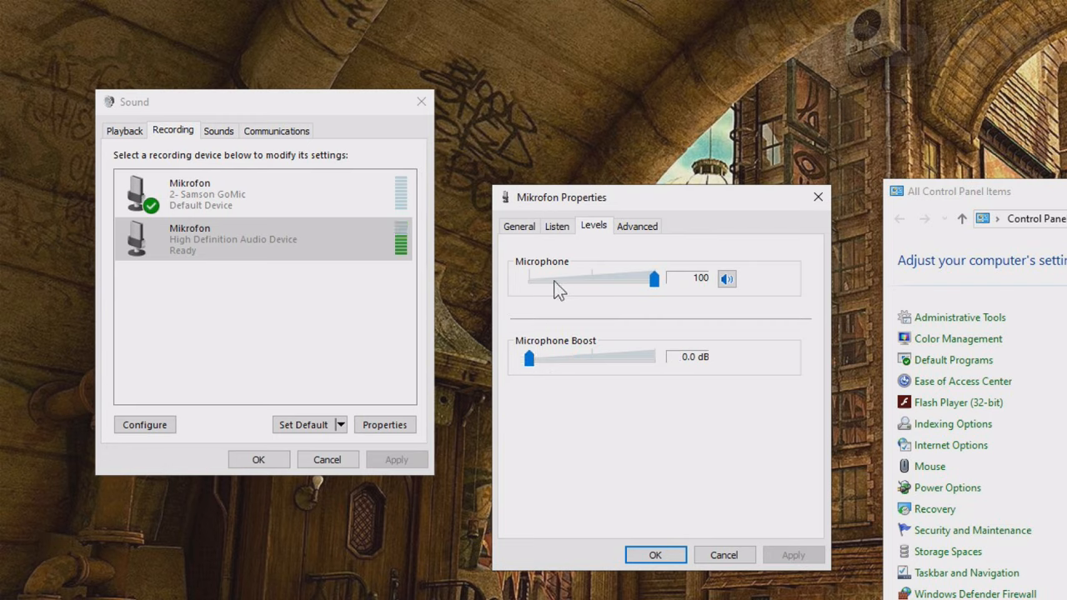
pyautogui.moveTo(567, 304)
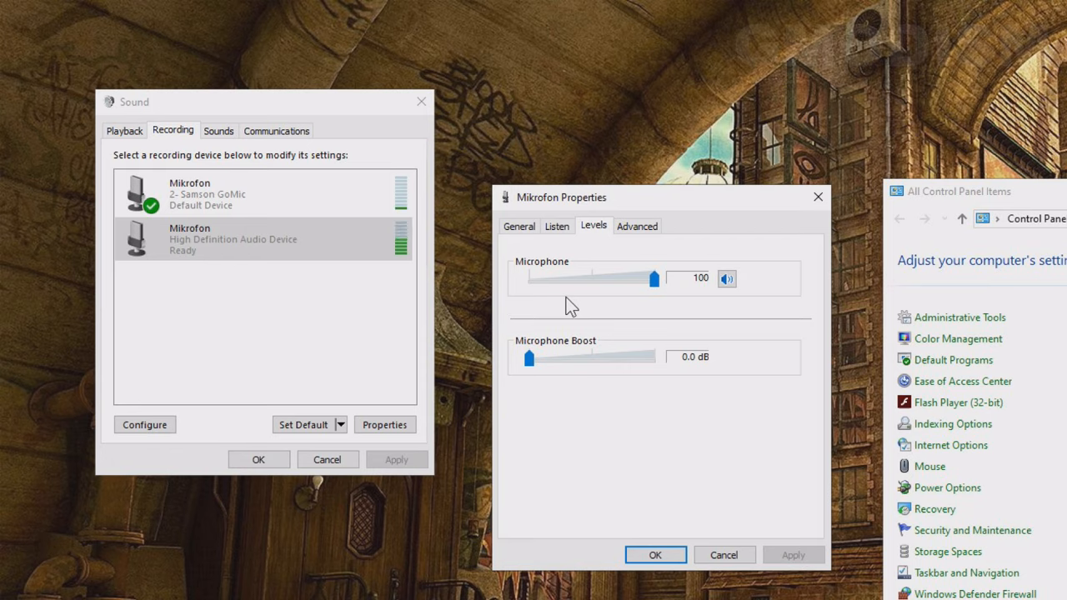
pyautogui.moveTo(654, 278); pyautogui.dragTo(589, 278)
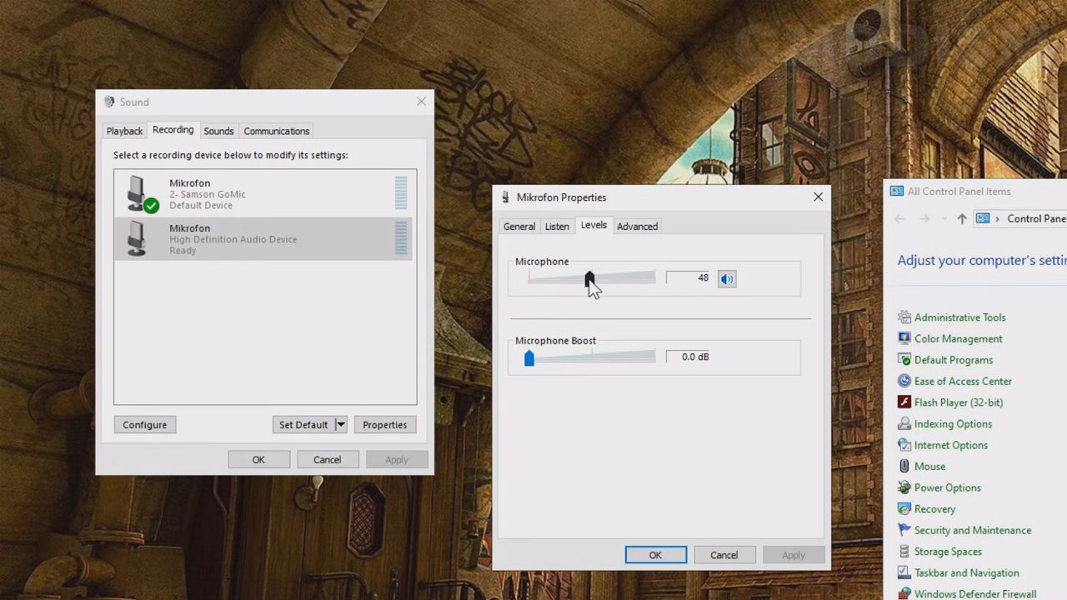
pyautogui.moveTo(589, 279); pyautogui.dragTo(561, 278)
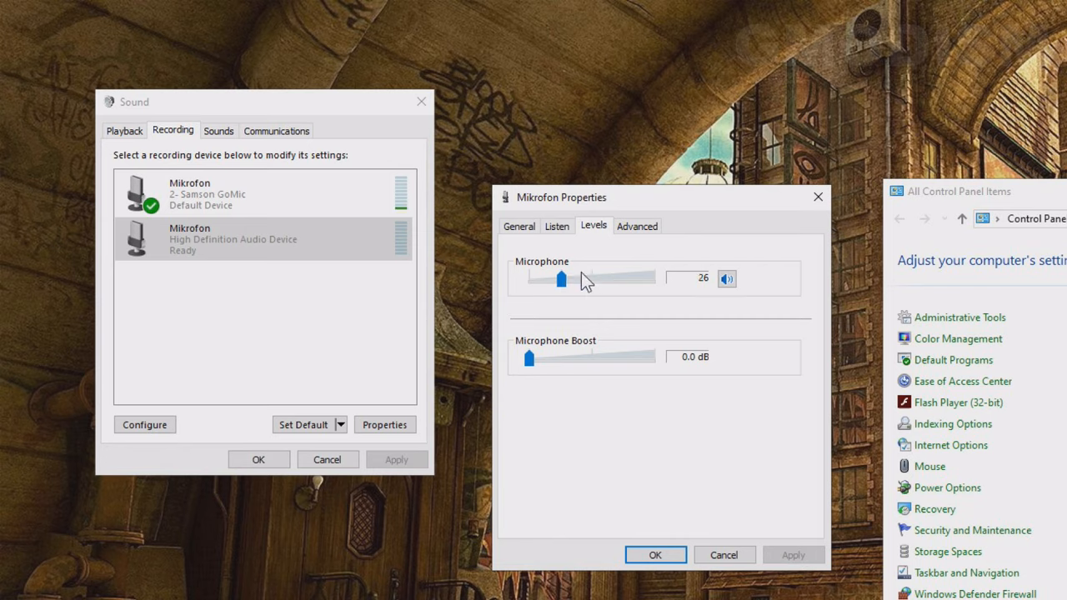
pyautogui.moveTo(527, 357); pyautogui.dragTo(654, 358)
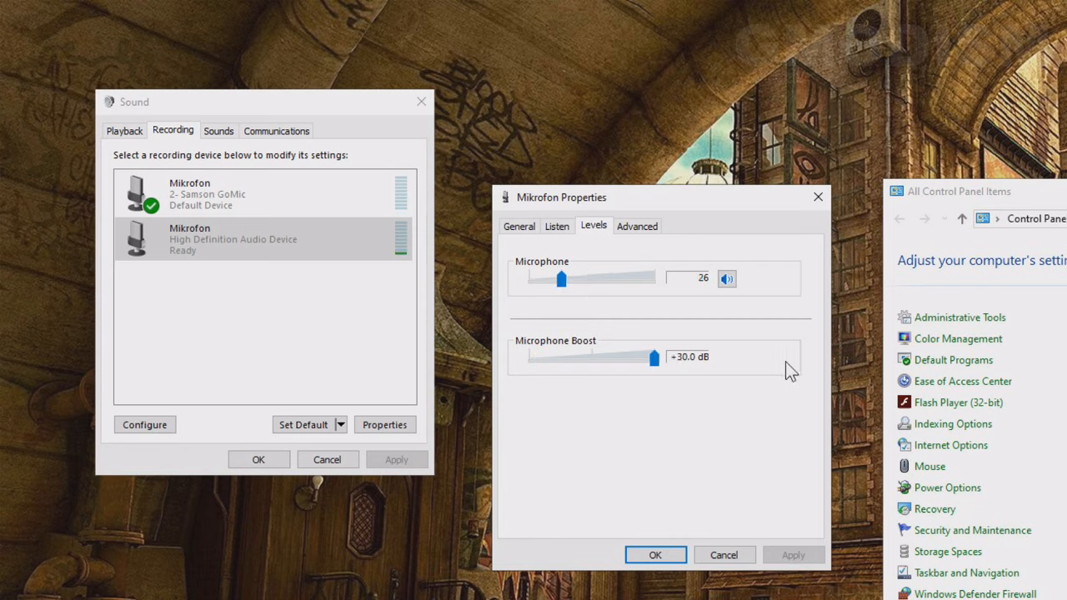
pyautogui.moveTo(595, 392)
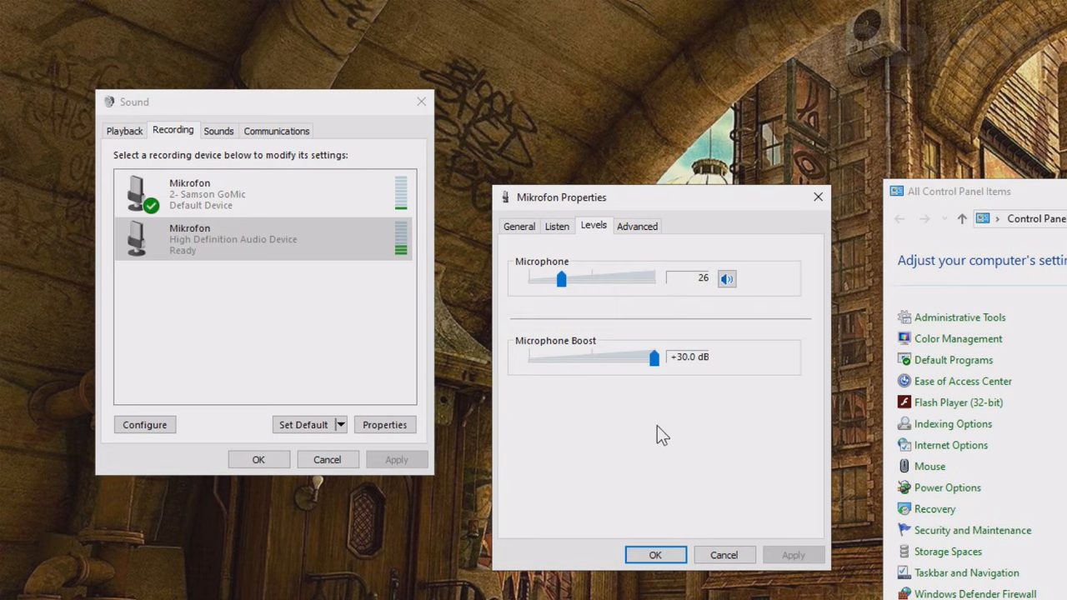
pyautogui.moveTo(590, 300)
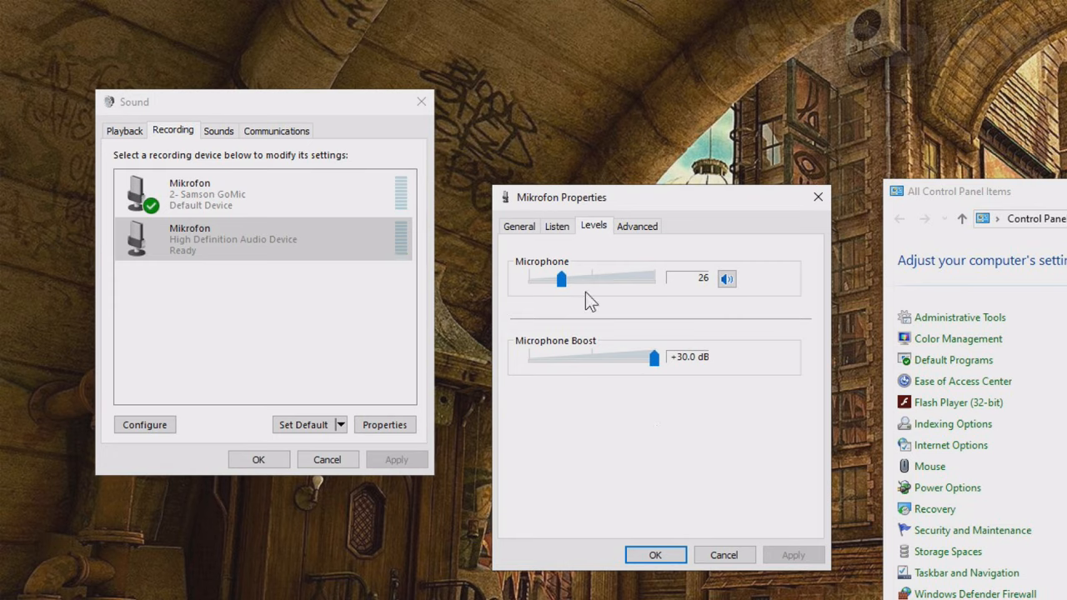
pyautogui.moveTo(561, 278); pyautogui.dragTo(583, 278)
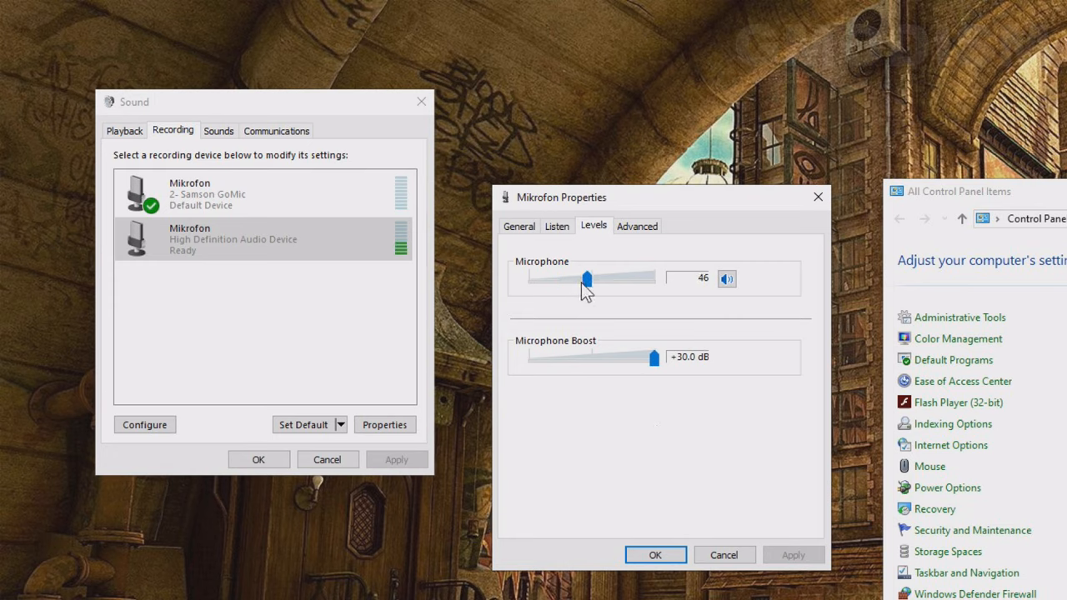
pyautogui.moveTo(588, 278); pyautogui.dragTo(655, 277)
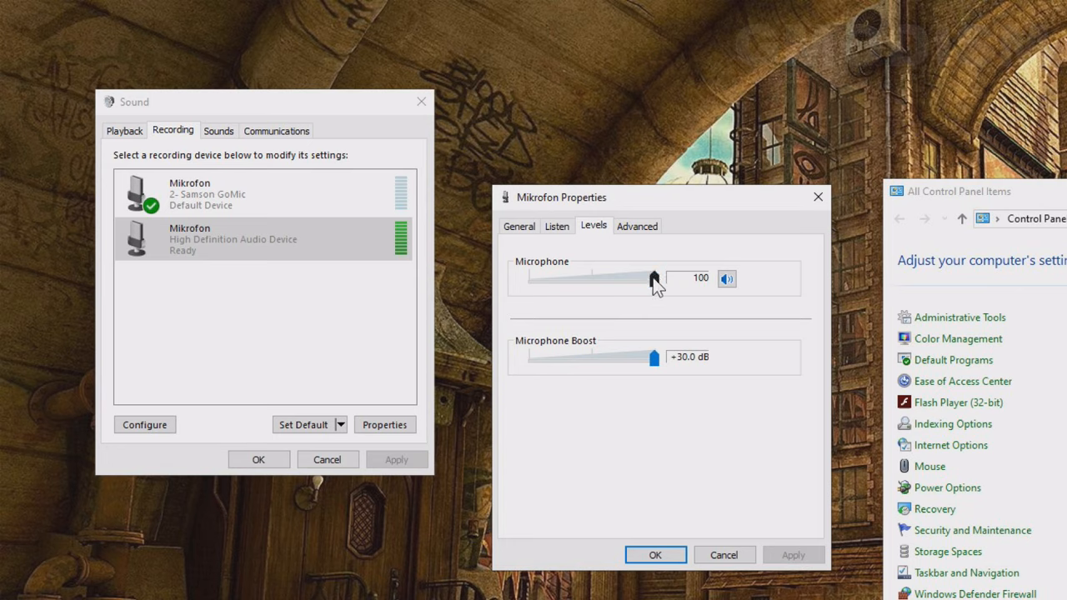
pyautogui.moveTo(654, 277); pyautogui.dragTo(592, 278)
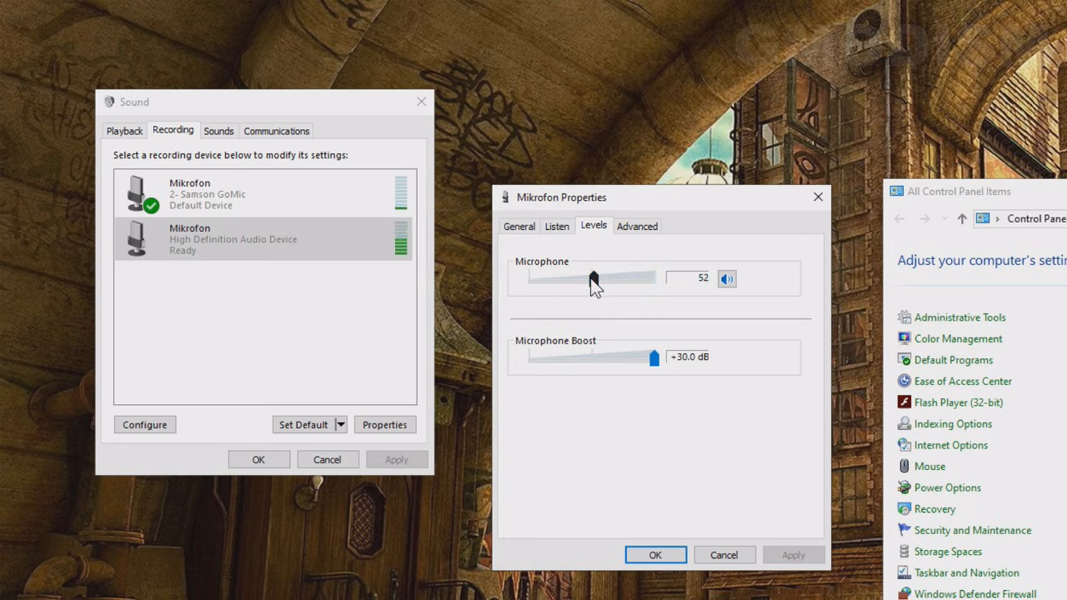
# Review the Listen and Advanced tabs, keeping the 16-bit 44100 Hz CD Quality format
pyautogui.click(556, 225)
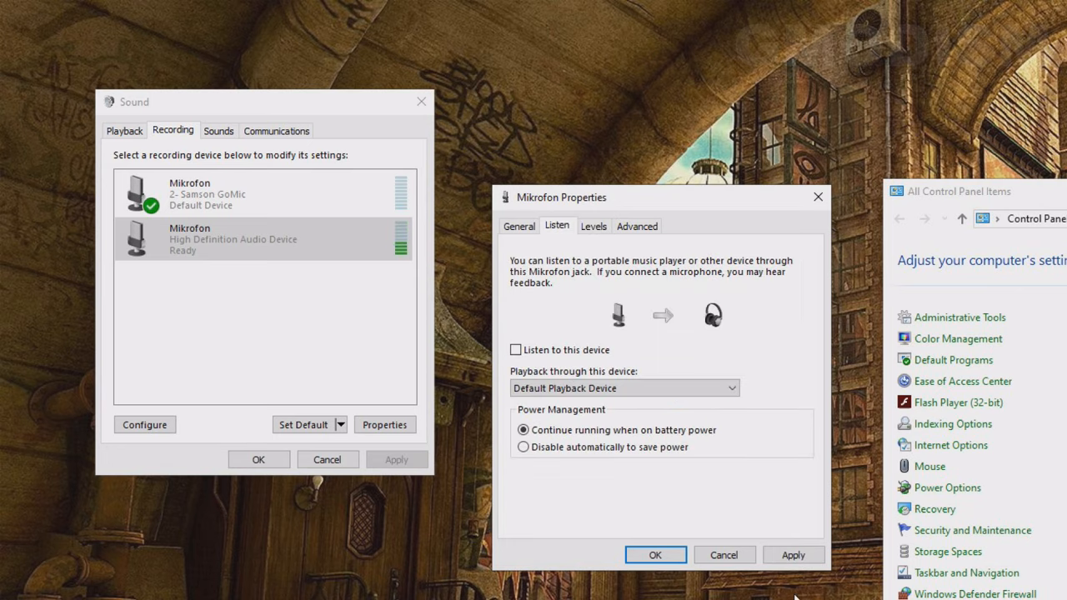
pyautogui.click(636, 226)
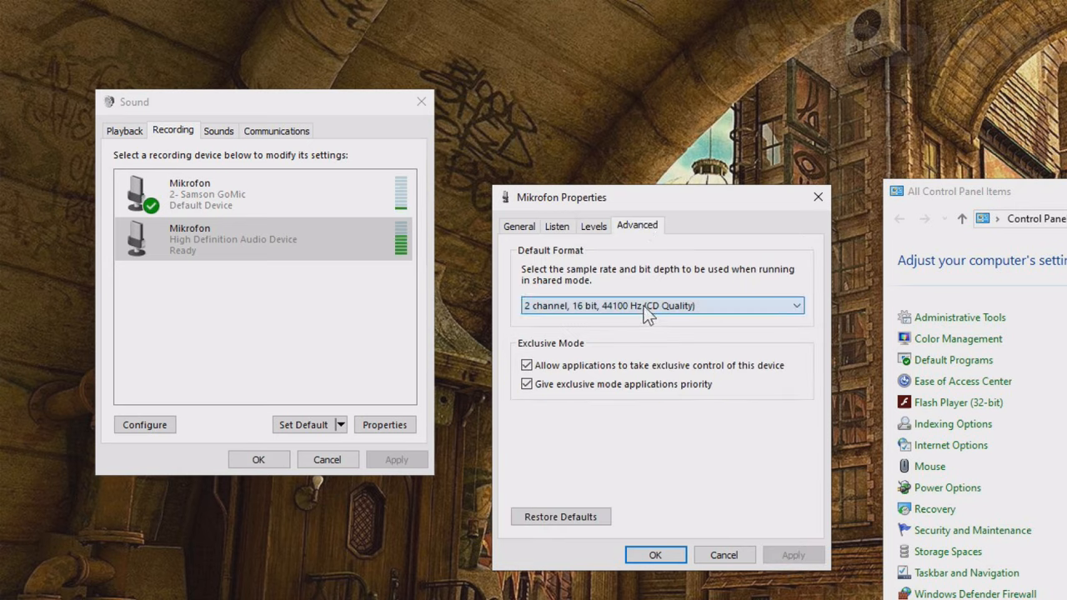
pyautogui.click(794, 305)
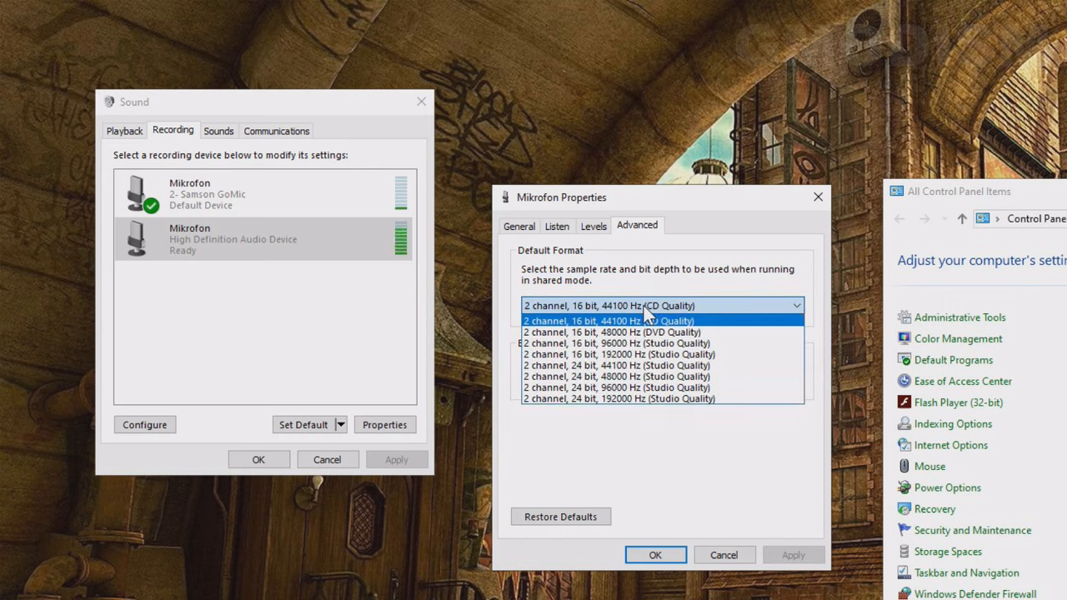
pyautogui.click(609, 321)
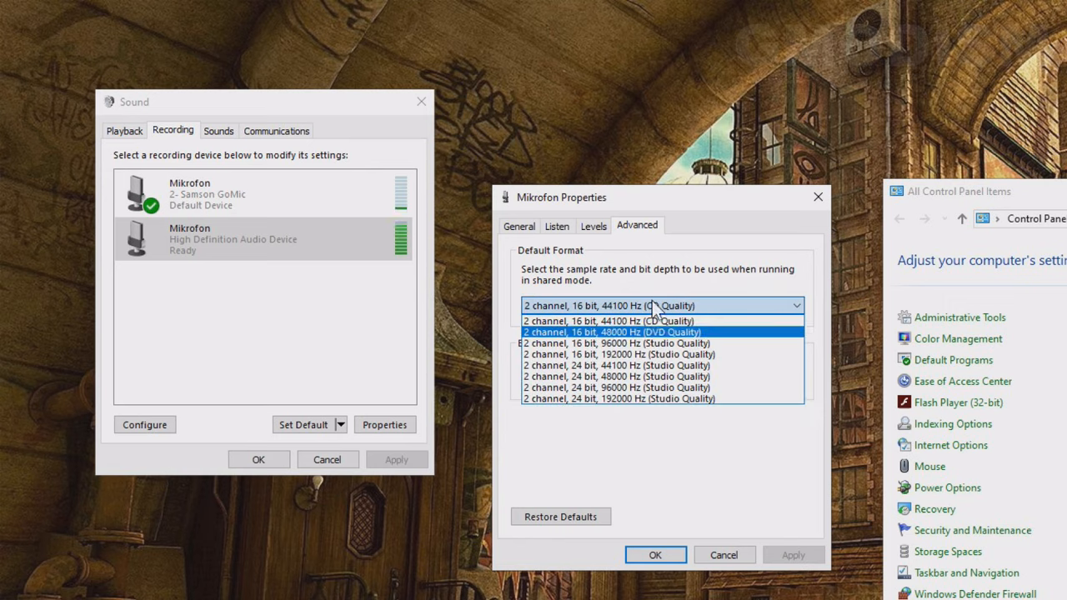
pyautogui.click(609, 321)
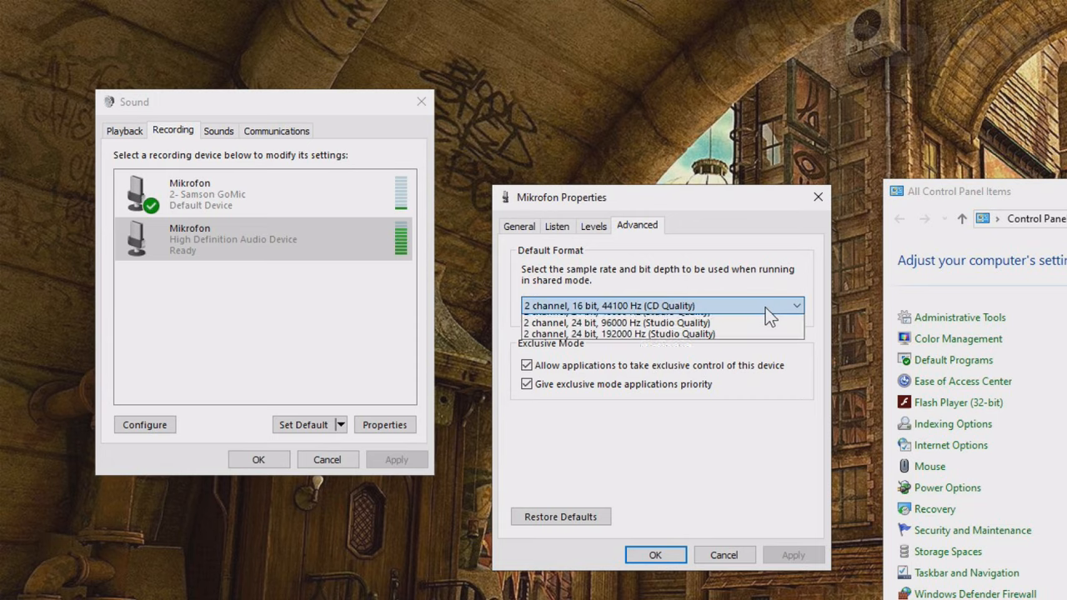
pyautogui.click(794, 306)
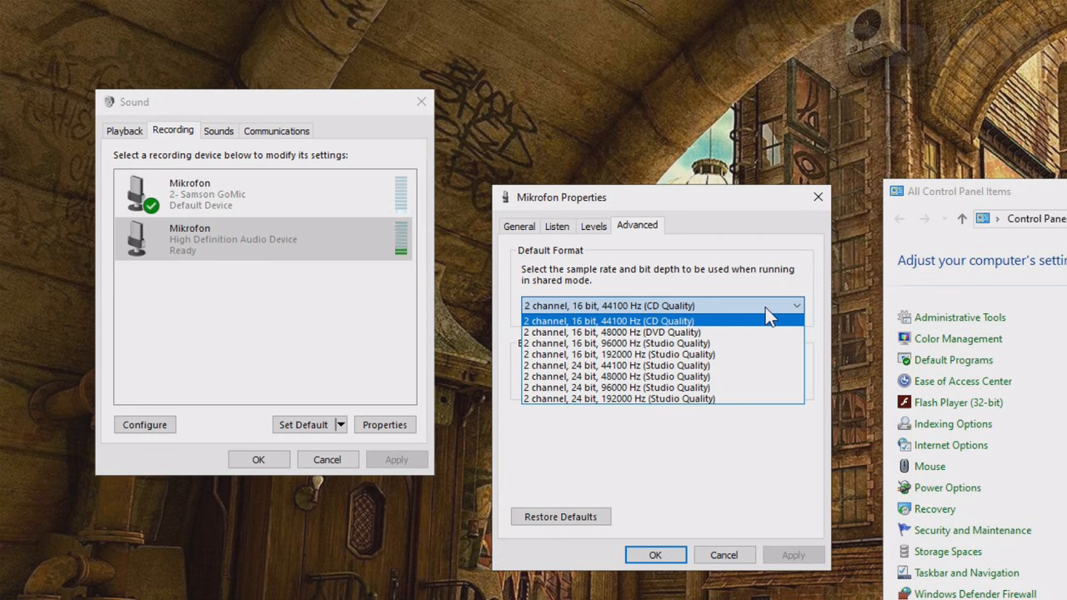
pyautogui.moveTo(746, 225)
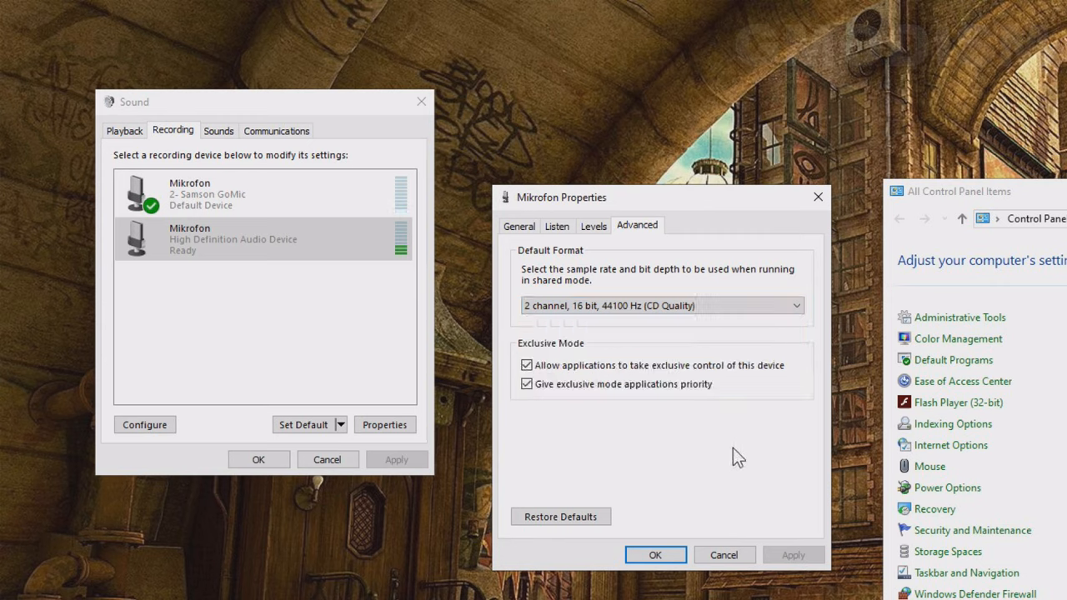
pyautogui.moveTo(744, 436)
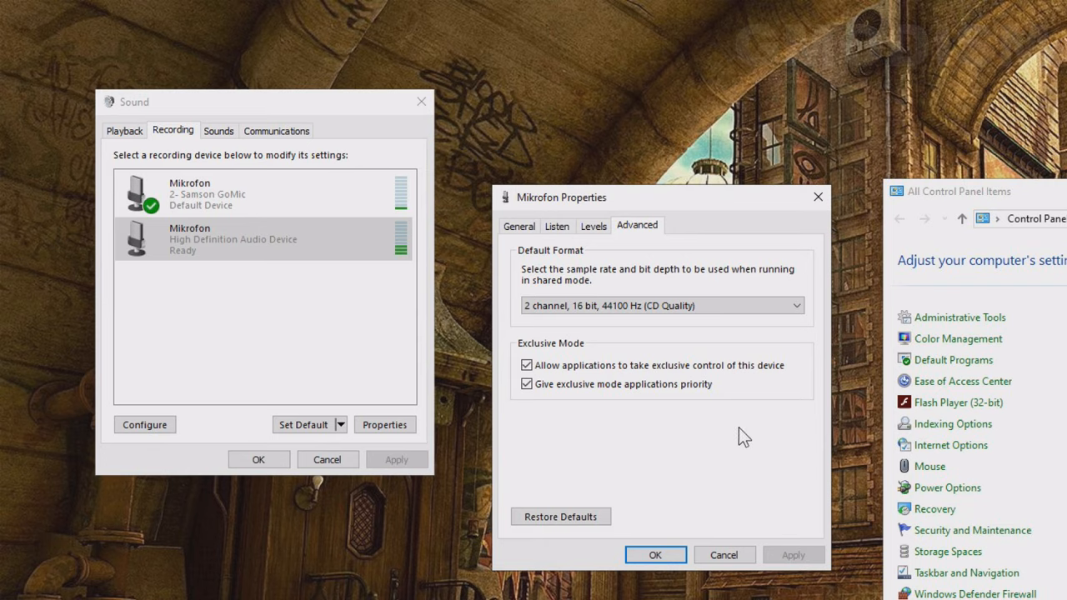
pyautogui.moveTo(767, 350)
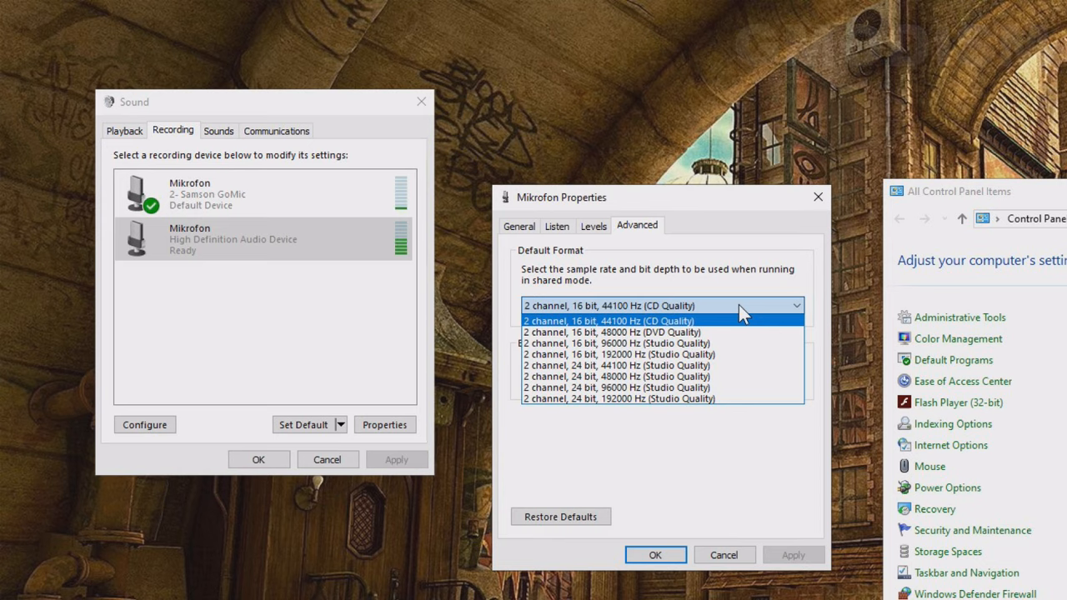
pyautogui.click(610, 320)
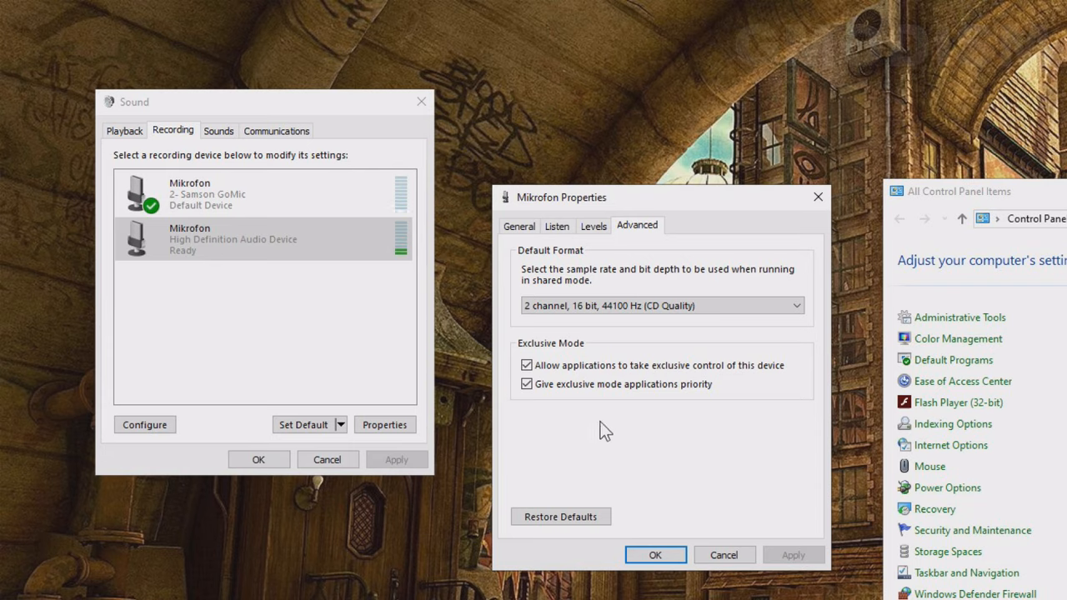
# Keep both Exclusive Mode options allowed and close the microphone properties
pyautogui.click(526, 365)
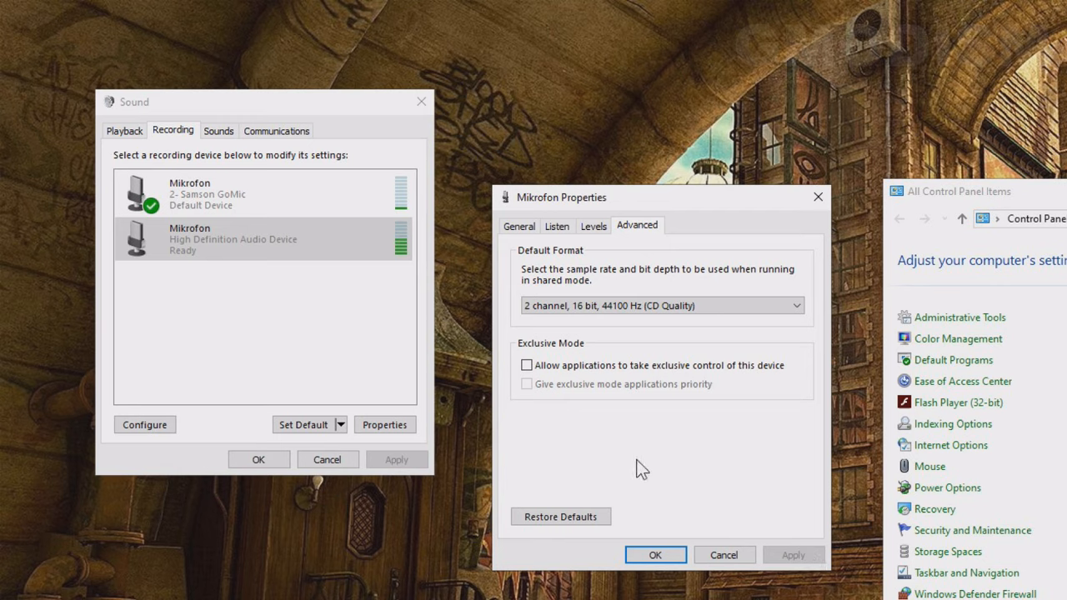
pyautogui.click(526, 365)
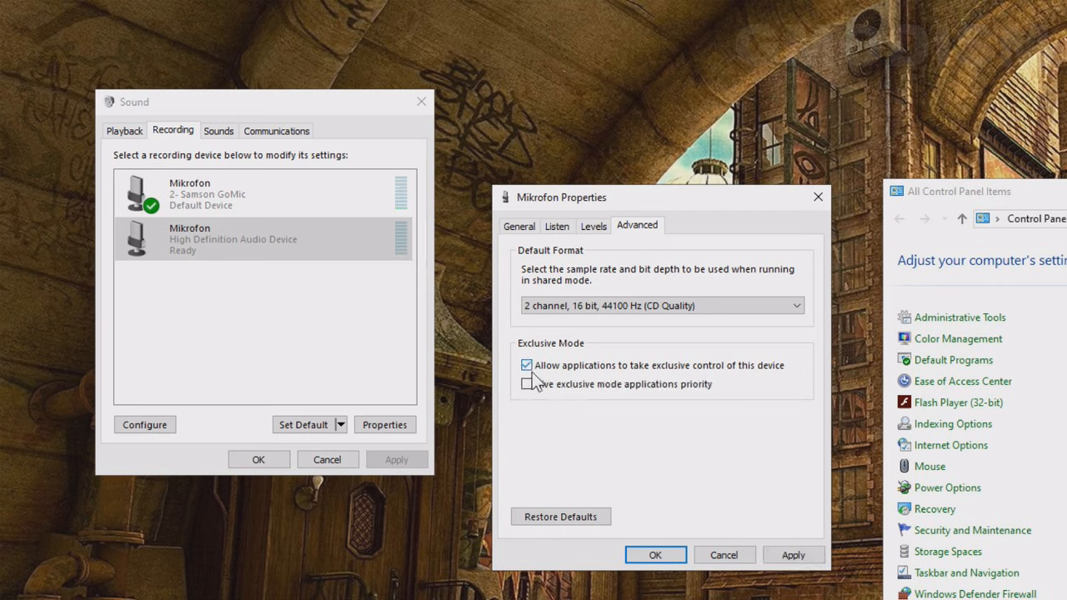
pyautogui.click(526, 384)
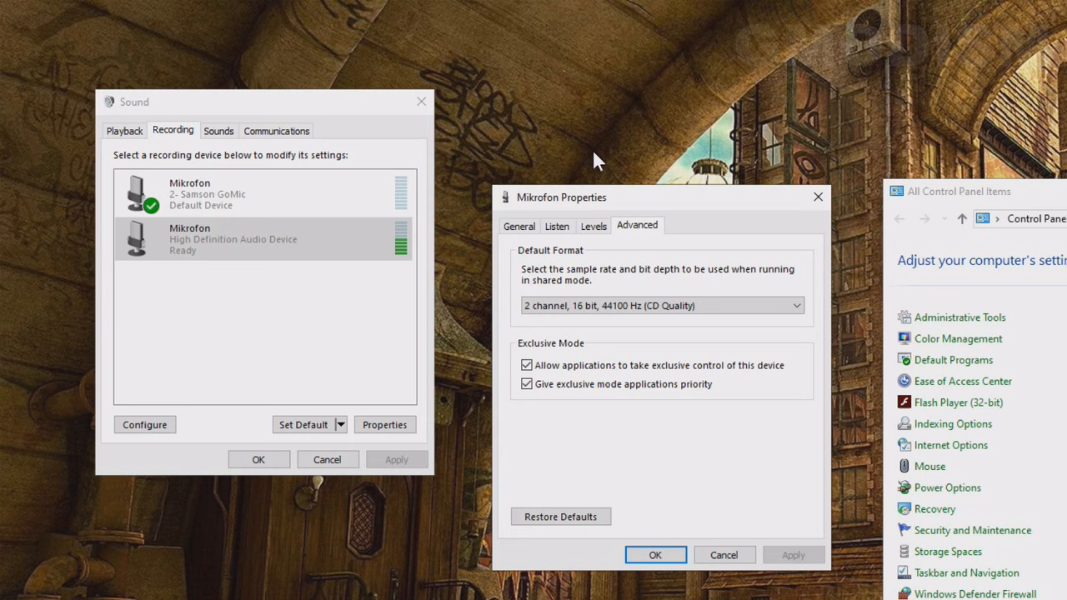
pyautogui.click(518, 226)
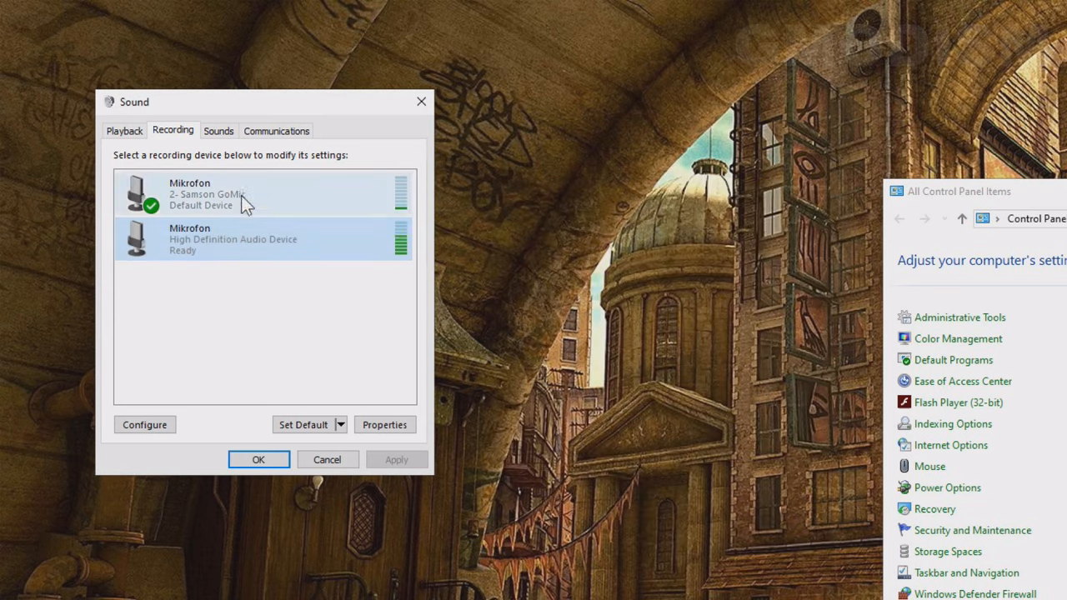
# Open the Samson GoMic's properties, set its Microphone level to 80, and confirm
pyautogui.rightClick(241, 193)
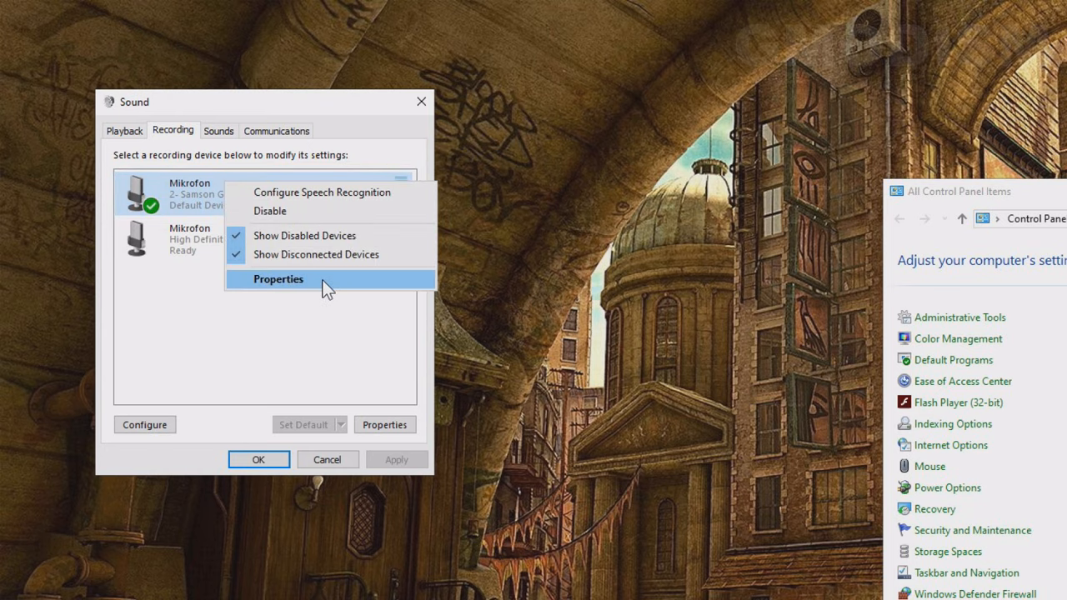
pyautogui.click(278, 279)
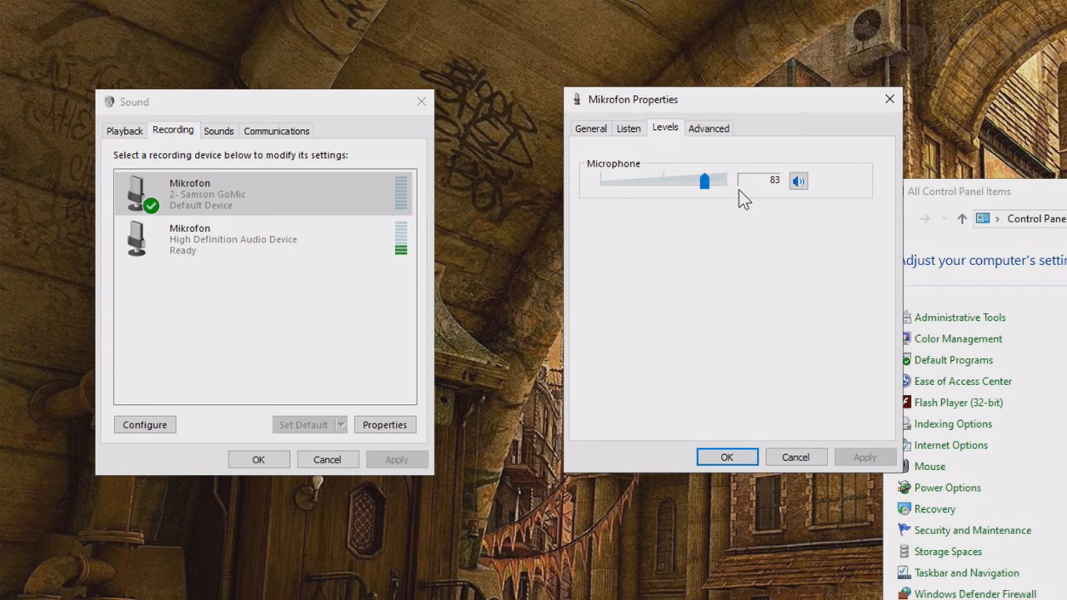
pyautogui.moveTo(703, 180); pyautogui.dragTo(725, 180)
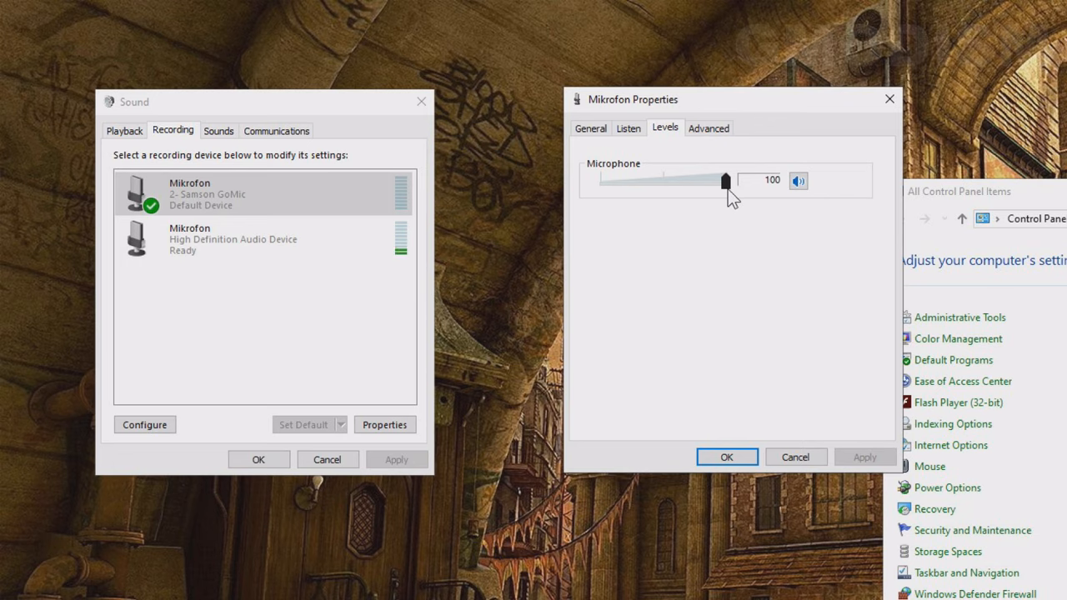
pyautogui.moveTo(725, 180); pyautogui.dragTo(671, 181)
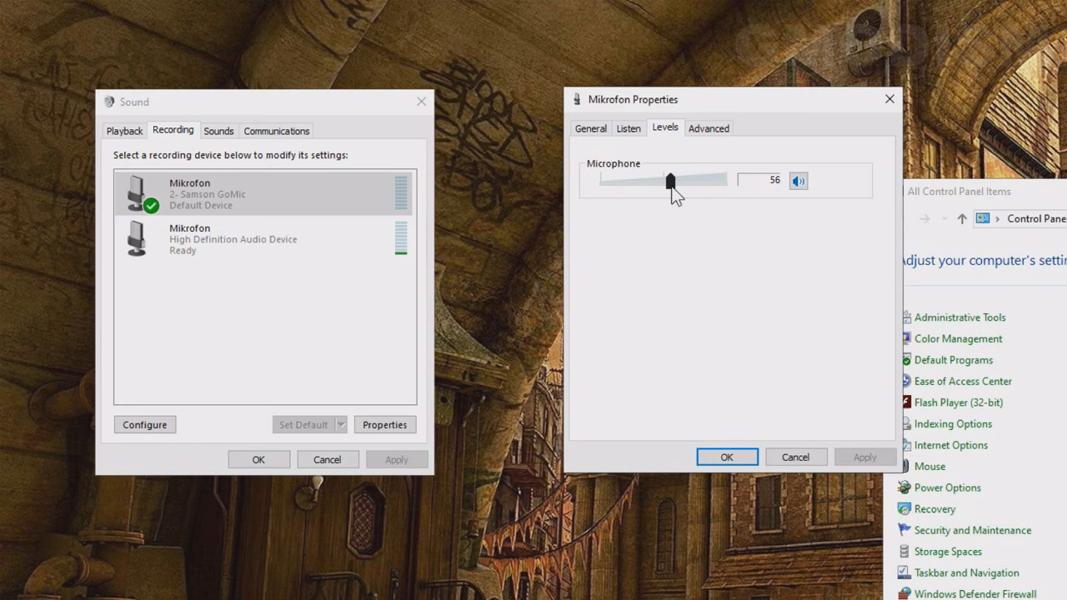
pyautogui.moveTo(670, 181); pyautogui.dragTo(703, 181)
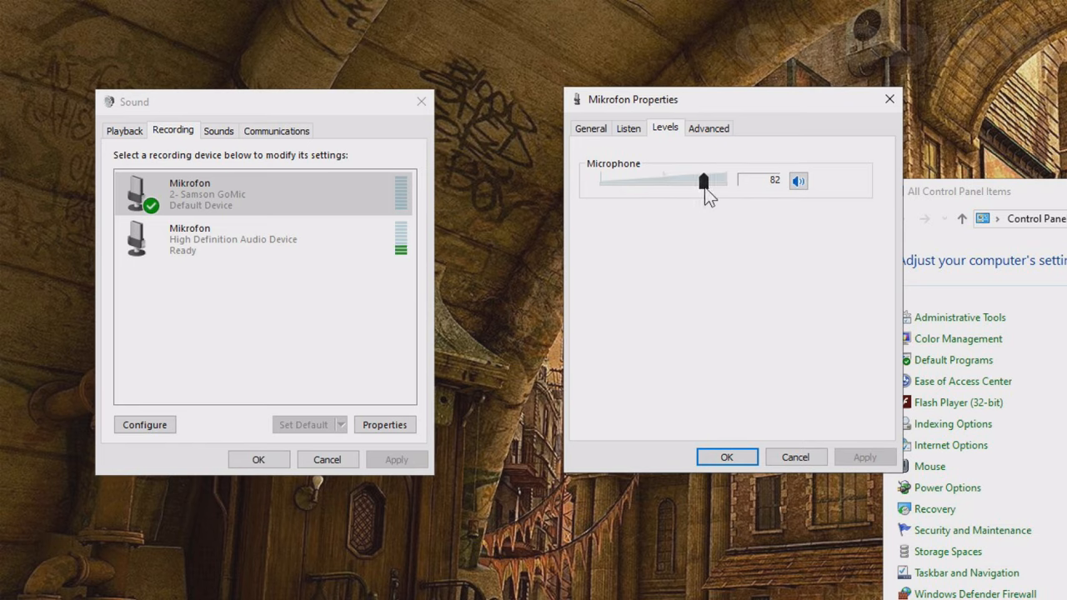
pyautogui.moveTo(709, 180); pyautogui.dragTo(701, 180)
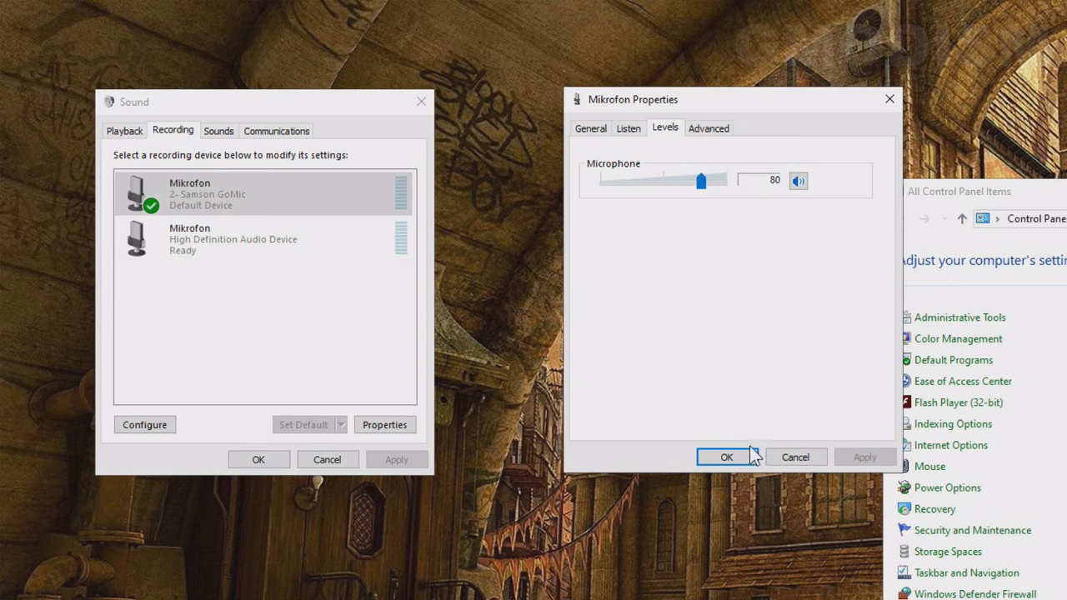
pyautogui.moveTo(775, 418)
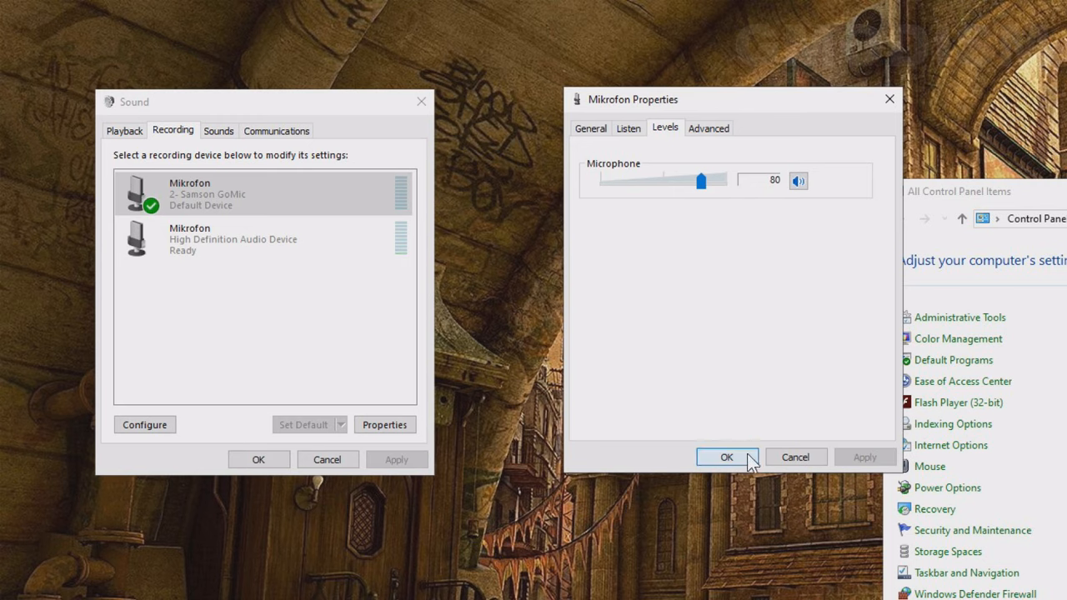
pyautogui.click(726, 457)
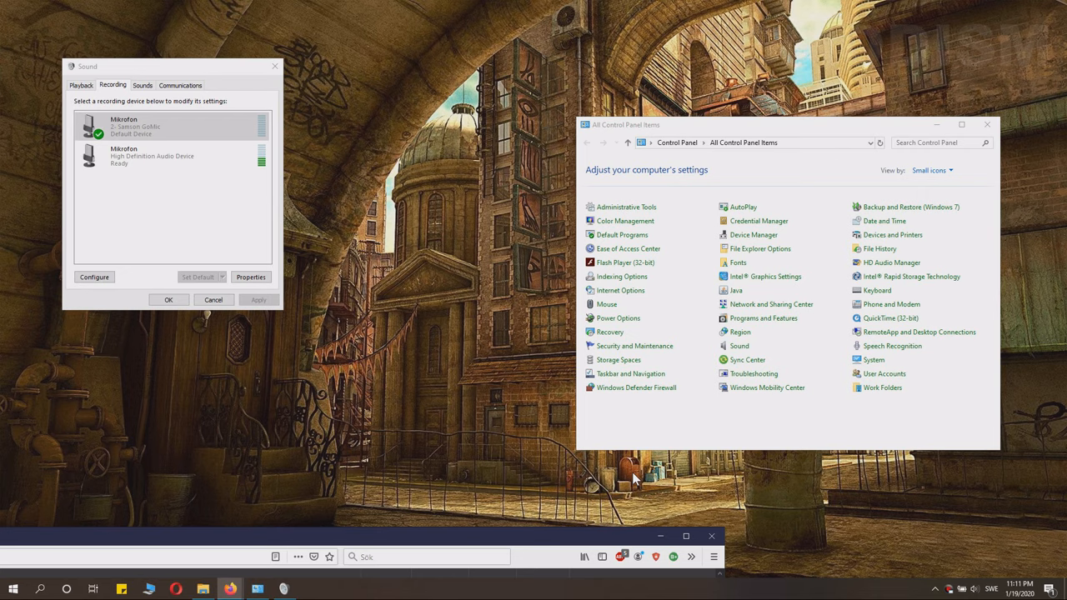
pyautogui.moveTo(556, 546)
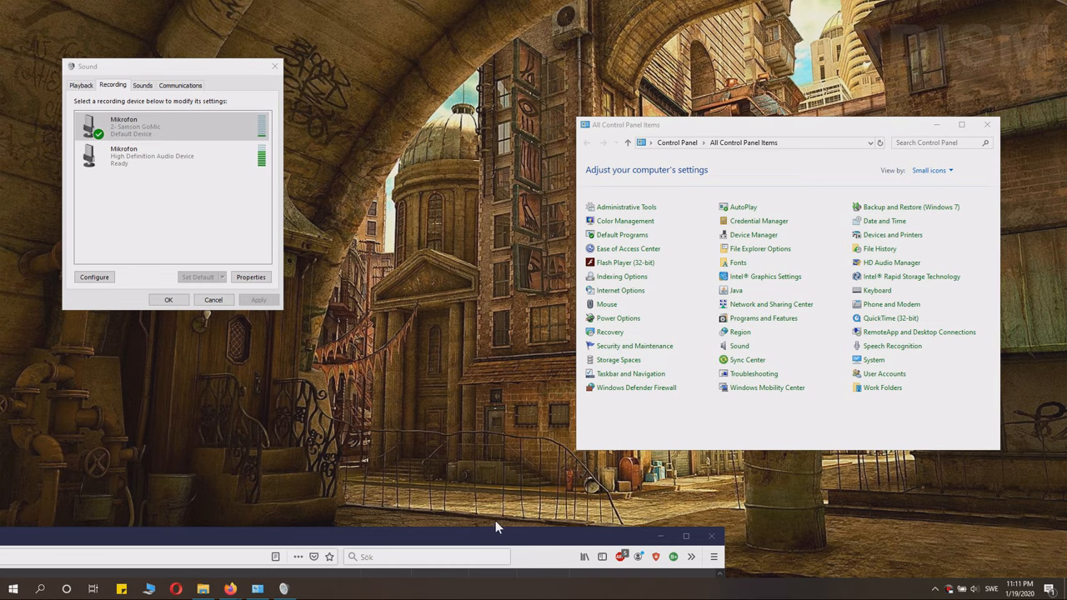
# Restore Firefox and start the Equalizer APO download from SourceForge
pyautogui.click(230, 589)
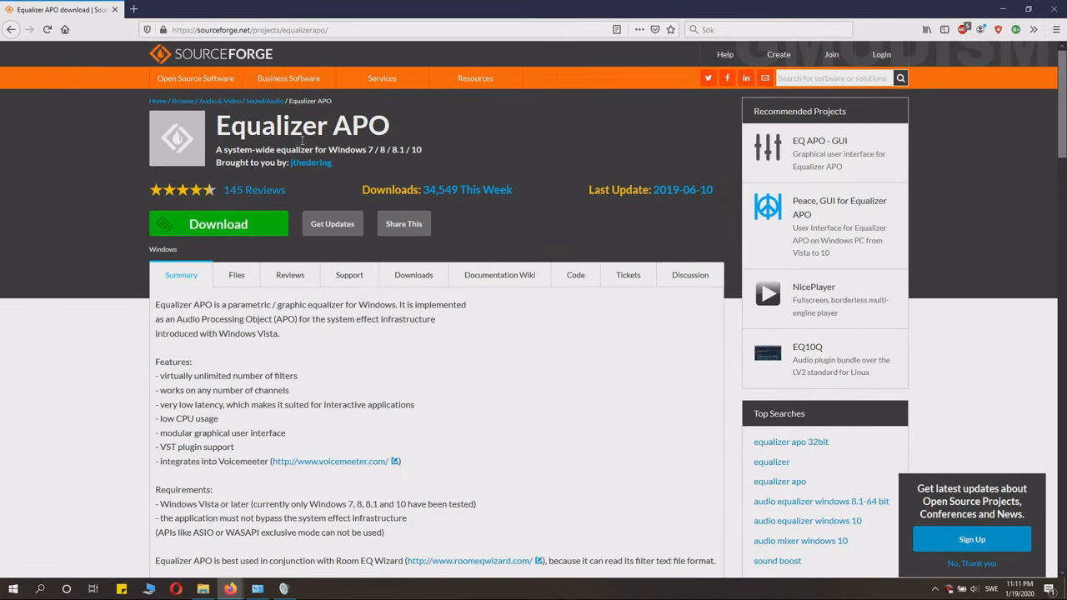
pyautogui.moveTo(218, 223)
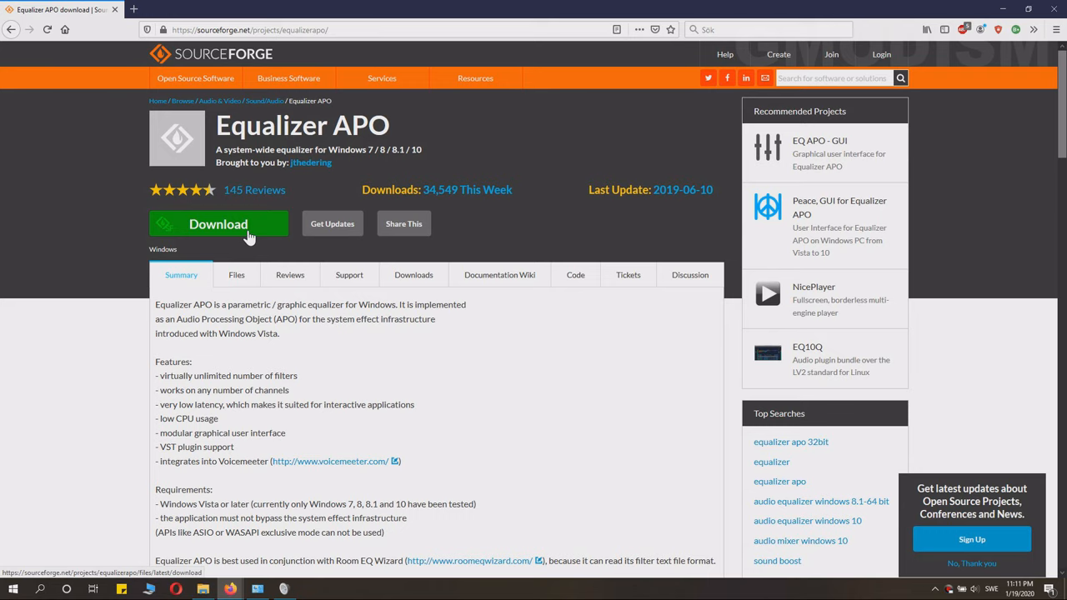
pyautogui.click(218, 223)
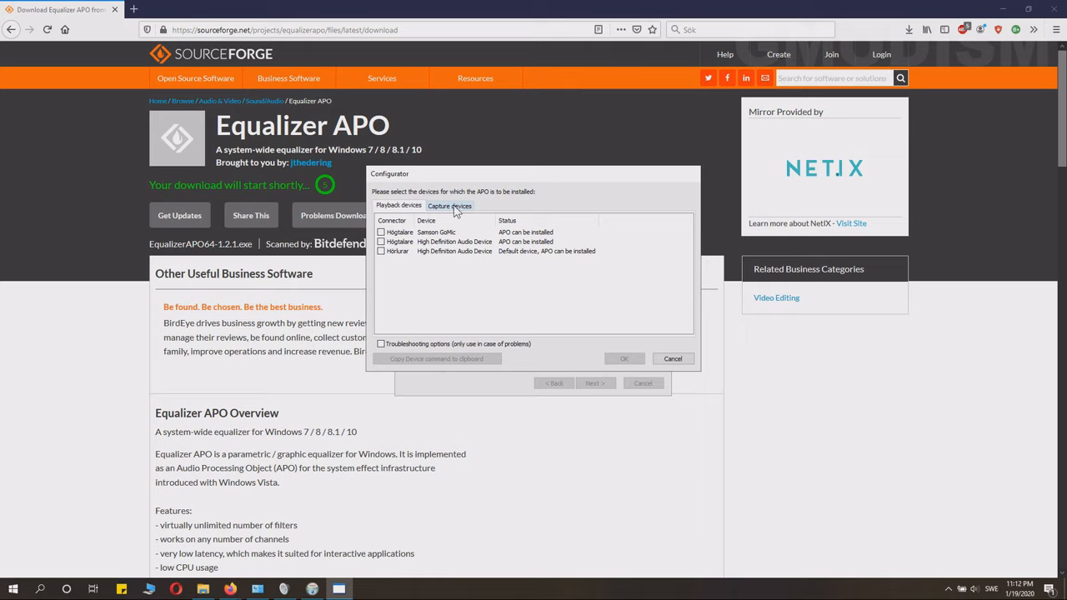
# Install Equalizer APO on the High Definition Audio Device Mikrofon, choosing manual reboot later
pyautogui.click(450, 206)
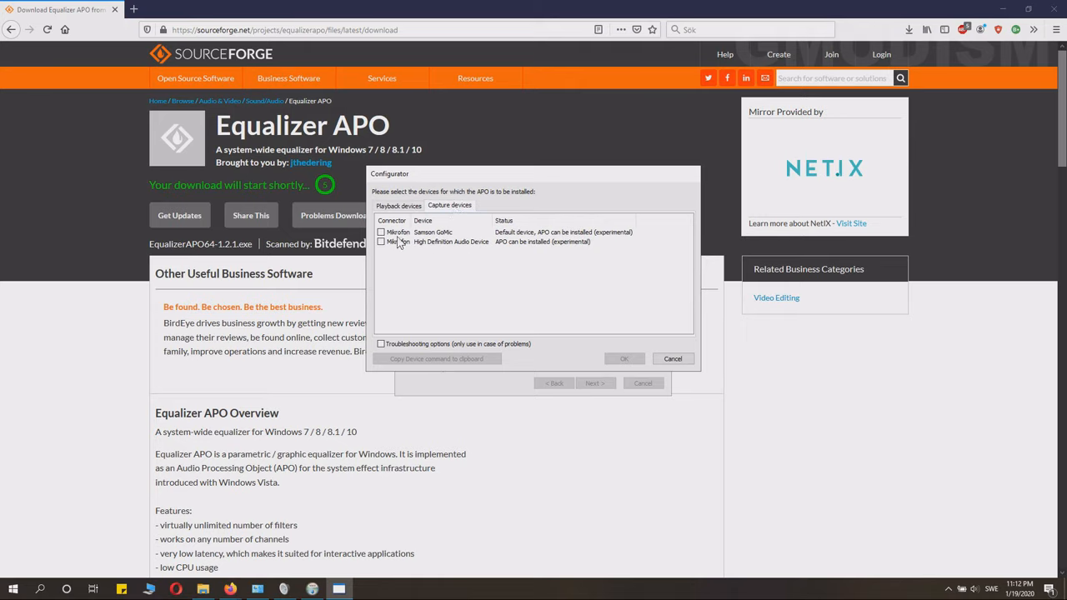
pyautogui.click(399, 242)
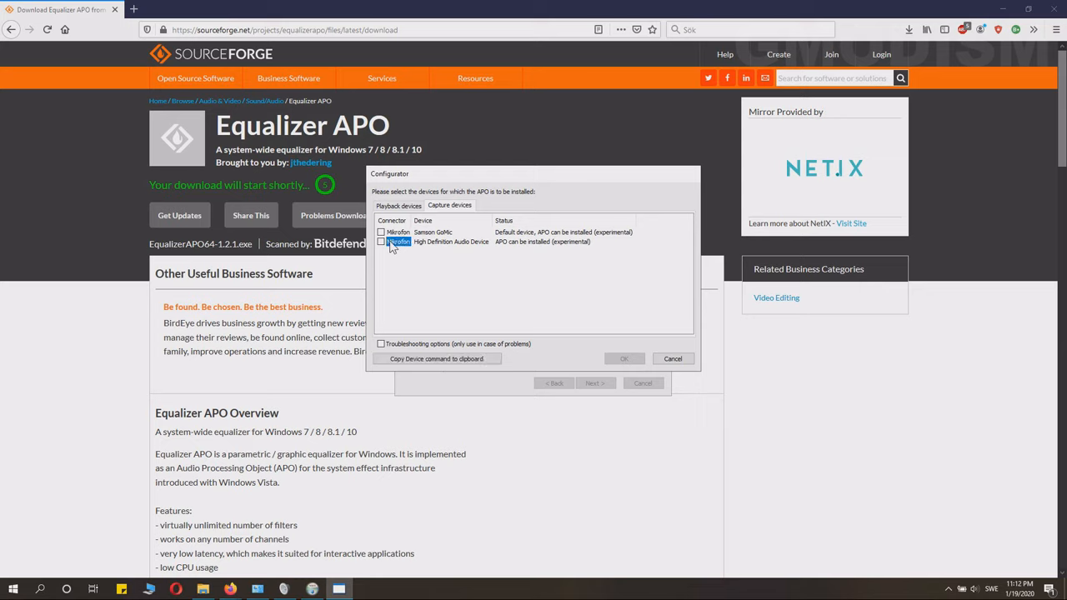
pyautogui.click(381, 241)
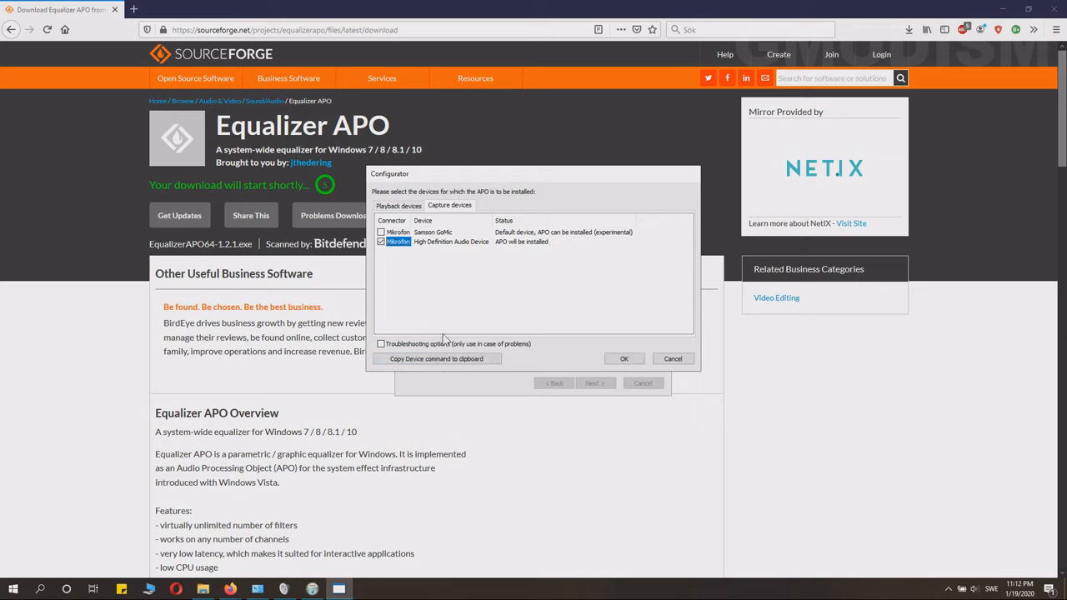
pyautogui.click(624, 358)
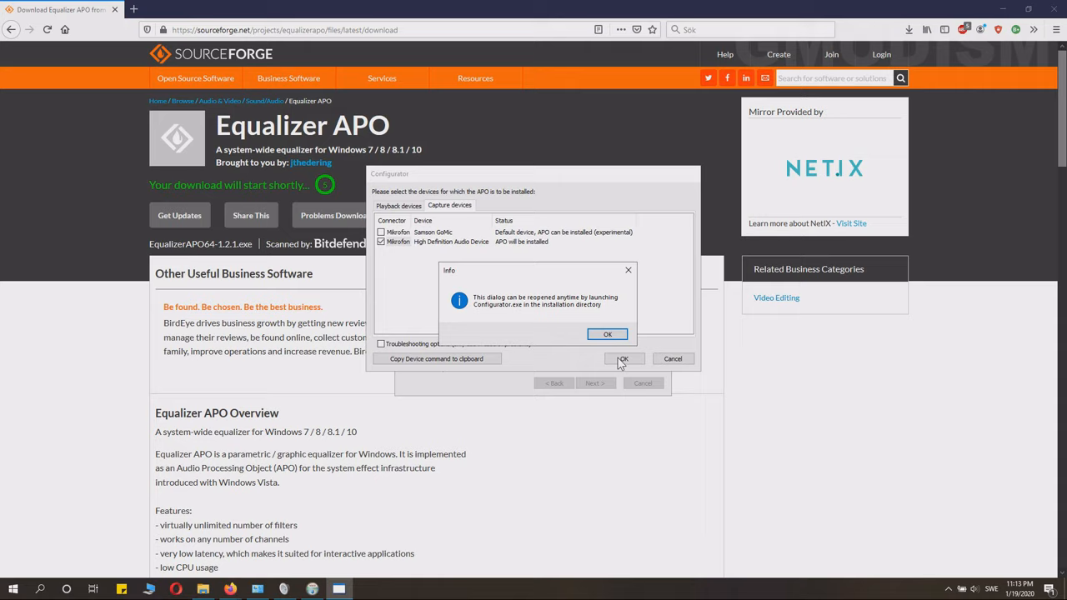
pyautogui.click(608, 334)
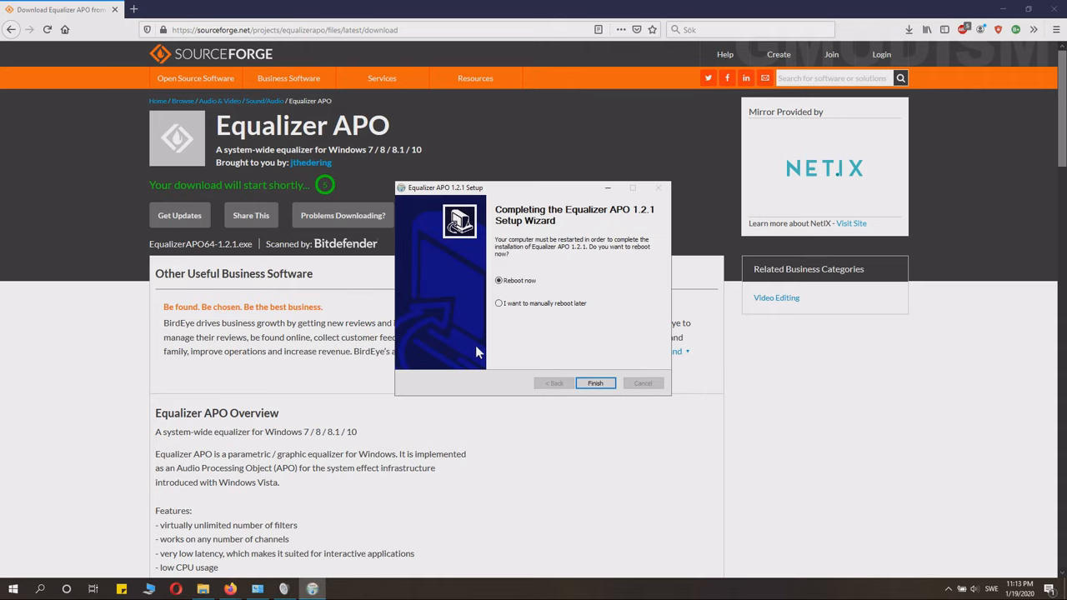
pyautogui.click(498, 302)
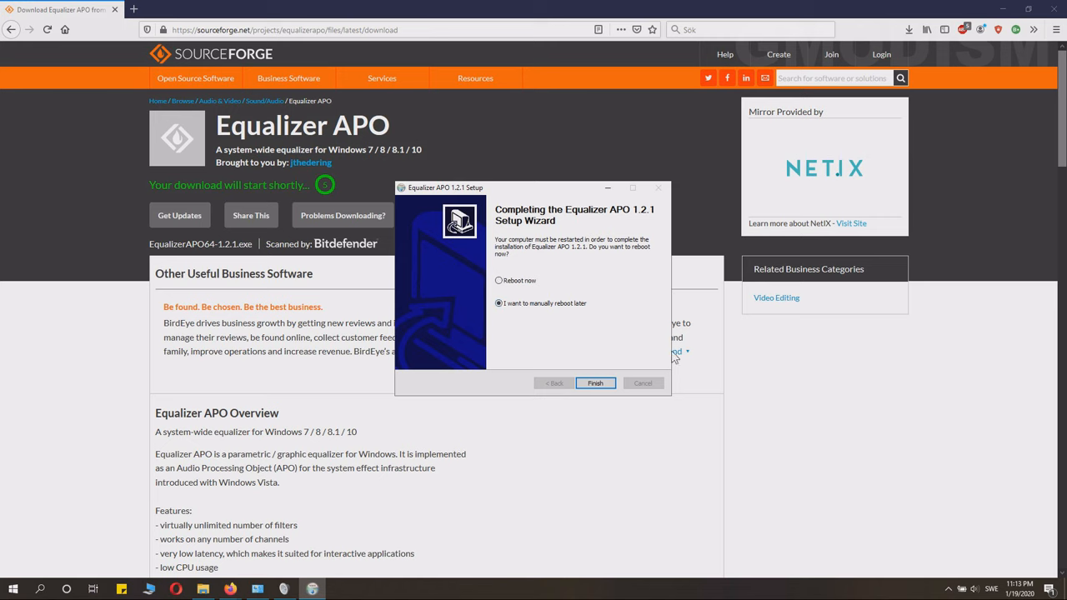
pyautogui.click(595, 382)
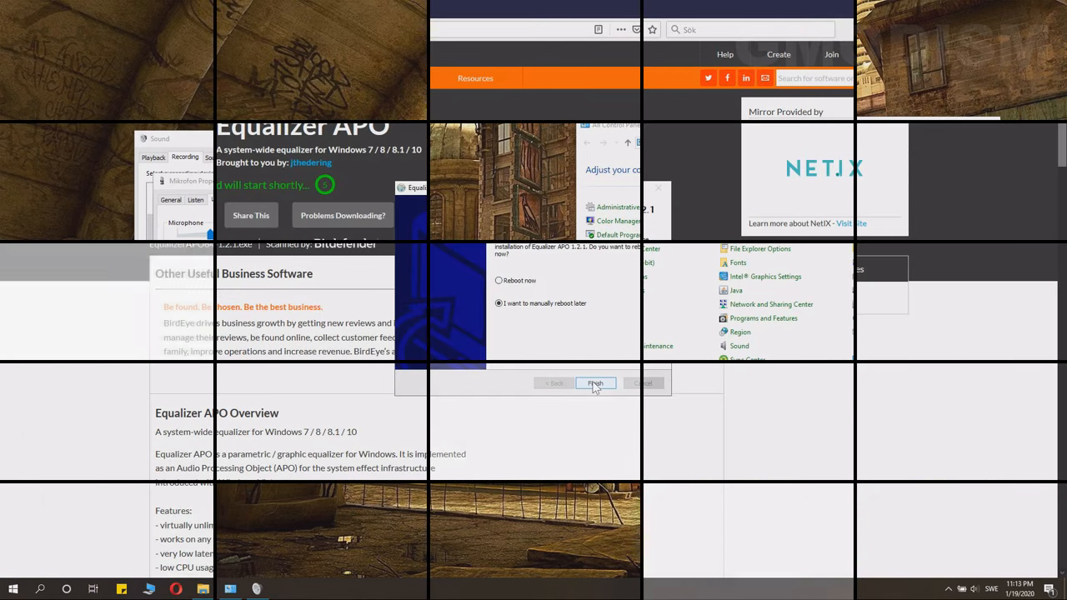
# Launch the Equalizer APO Configuration Editor for Mikrofon - High Definition Audio Device
pyautogui.click(595, 383)
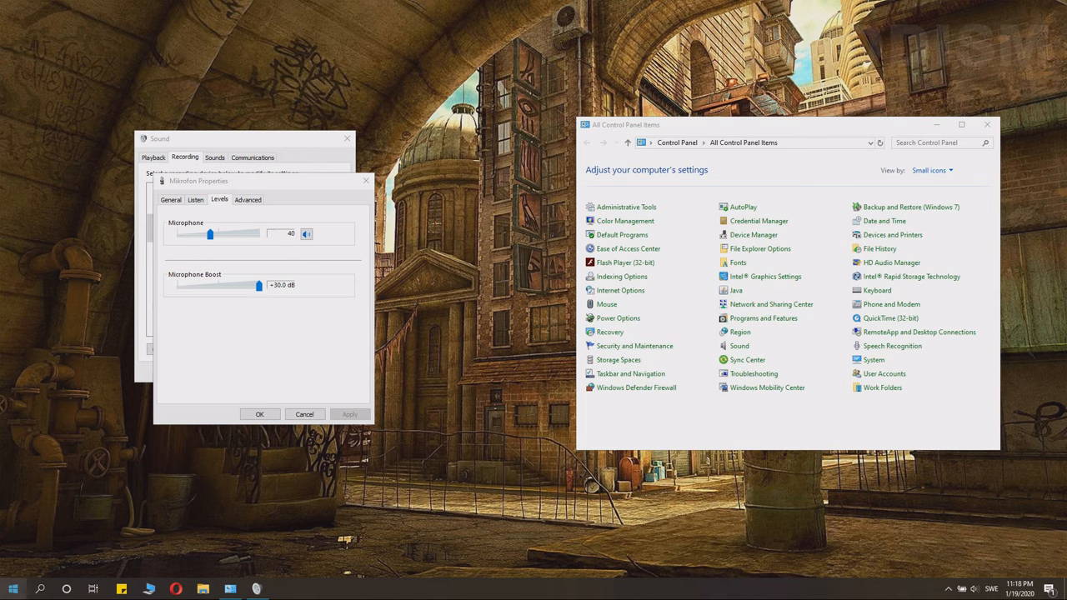
pyautogui.click(13, 588)
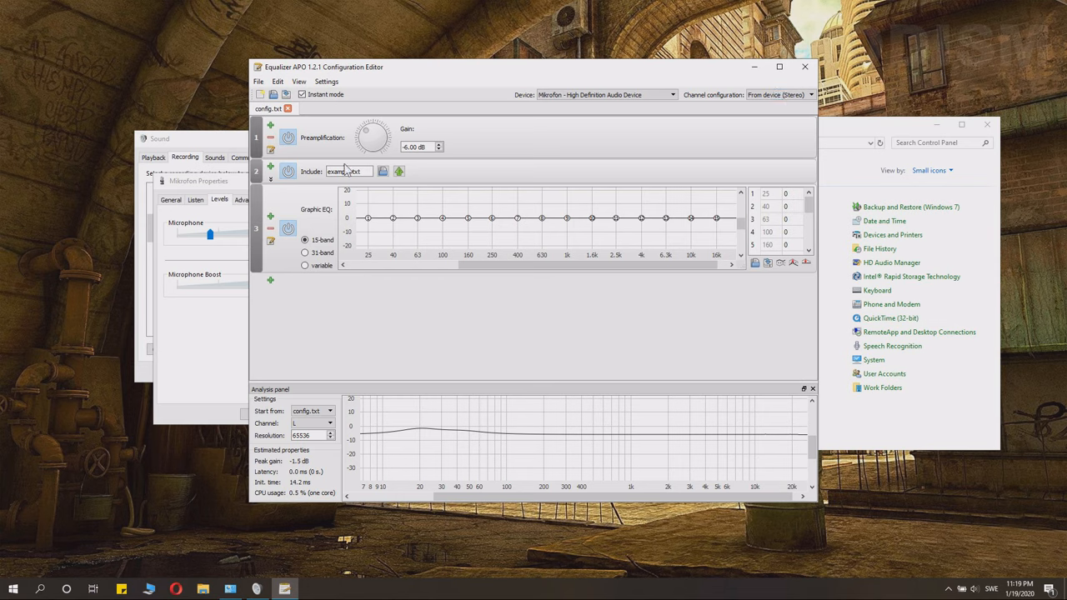
# Tick Listen to this device in Mikrofon Properties and apply it
pyautogui.click(288, 138)
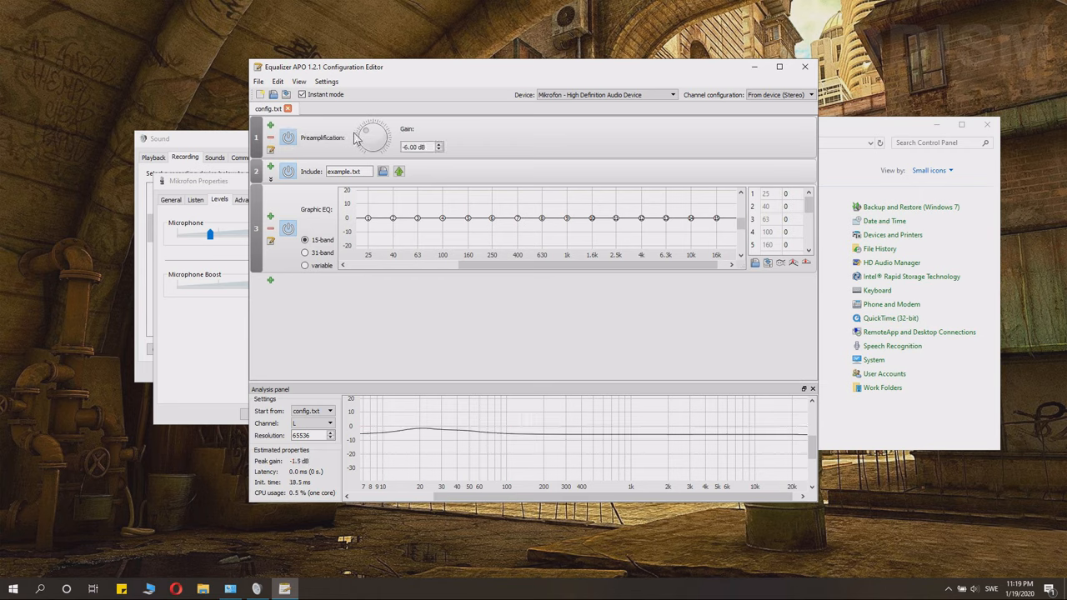
pyautogui.click(287, 136)
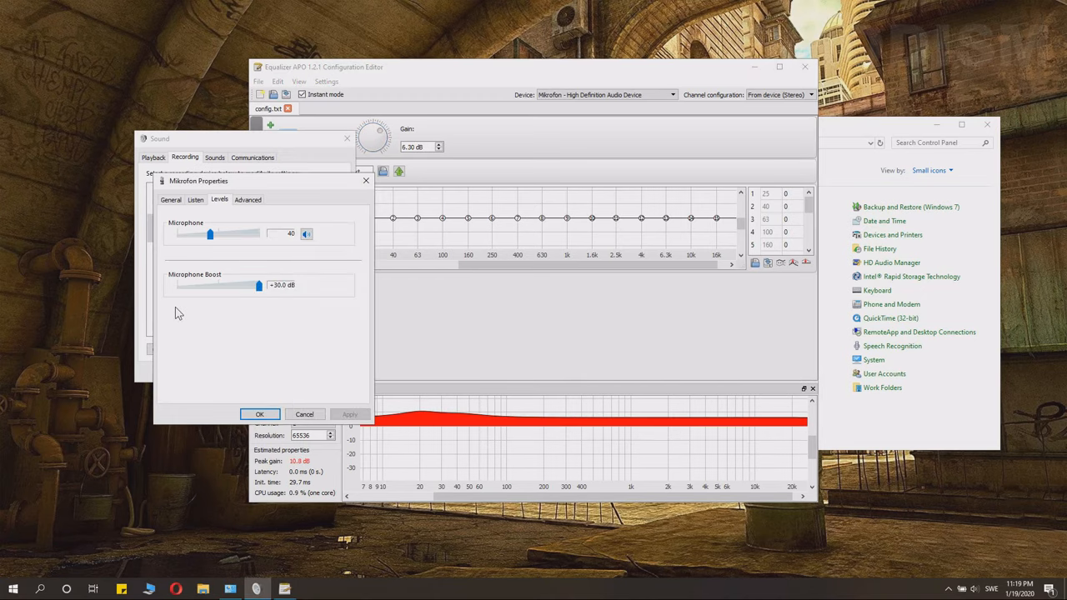
pyautogui.click(195, 200)
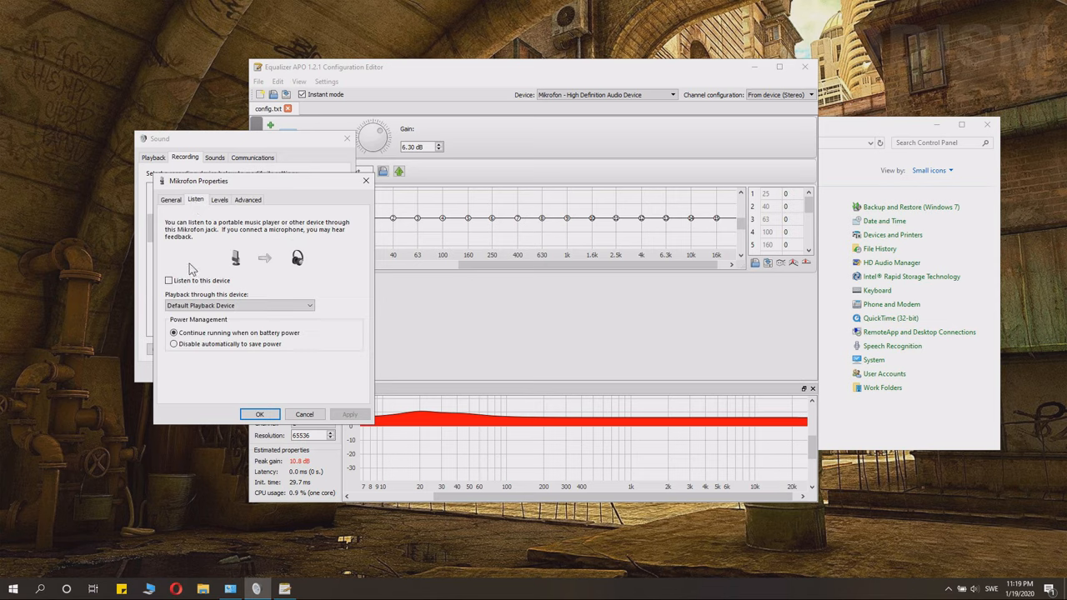
pyautogui.click(169, 280)
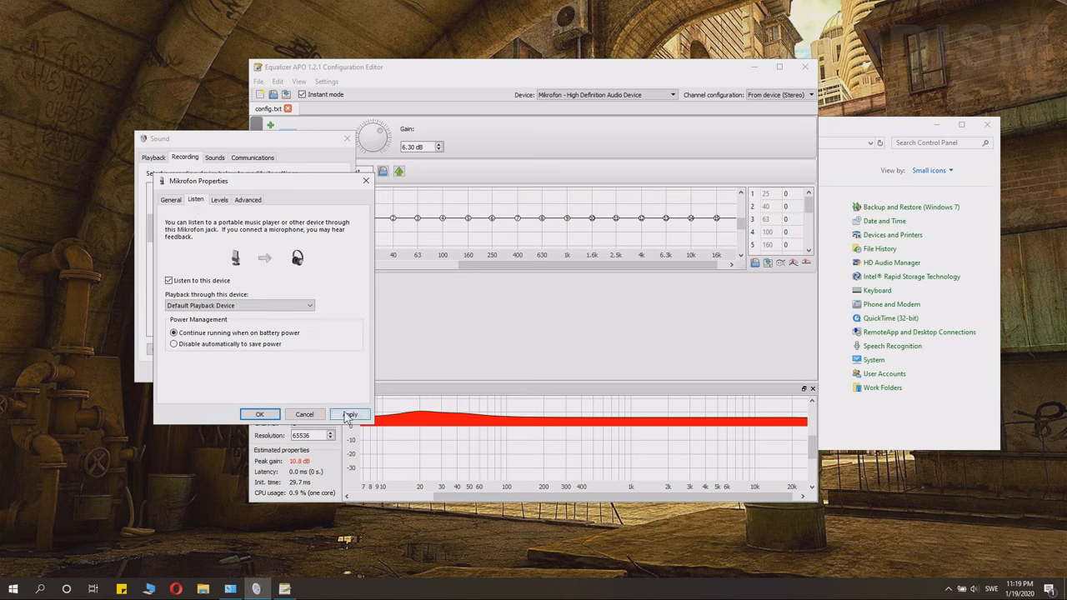
pyautogui.click(349, 414)
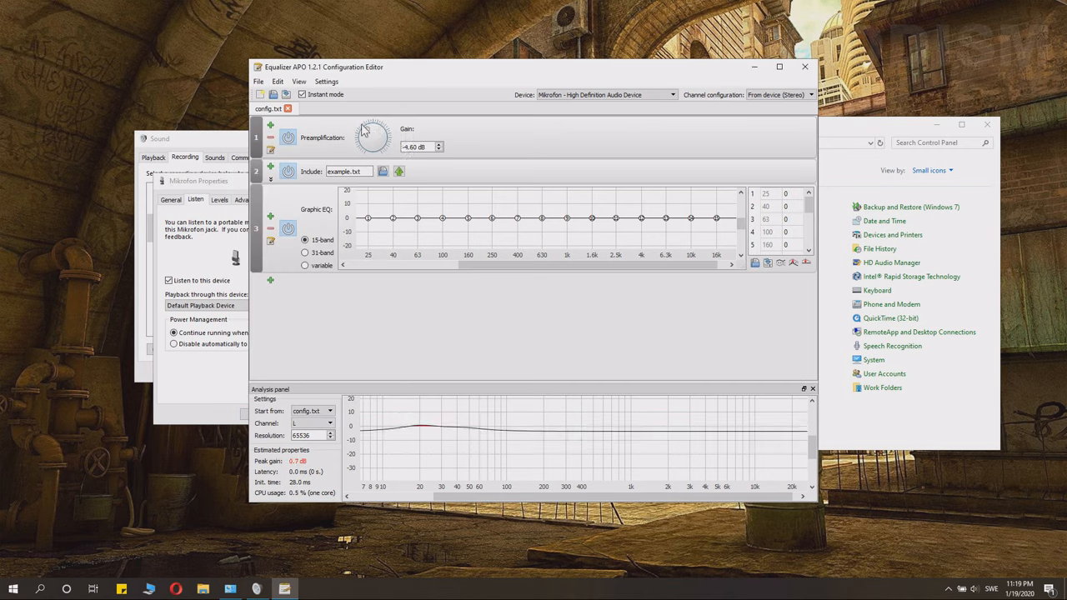
# Turn the Preamplification knob until Gain reads -2.50 dB, then close Mikrofon Properties
pyautogui.moveTo(374, 133); pyautogui.dragTo(373, 150)
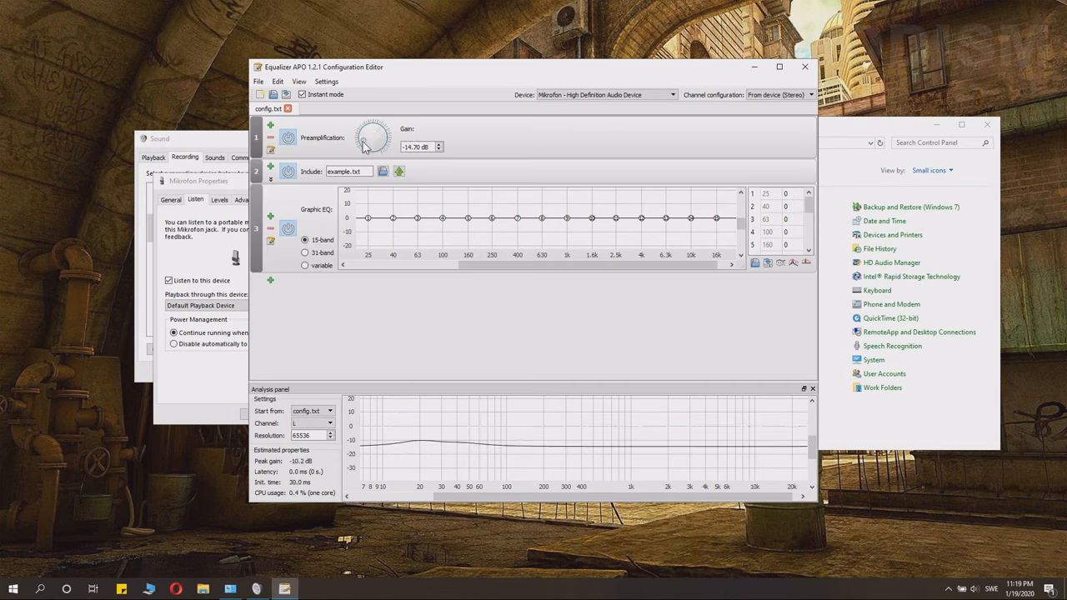
pyautogui.moveTo(362, 146); pyautogui.dragTo(373, 121)
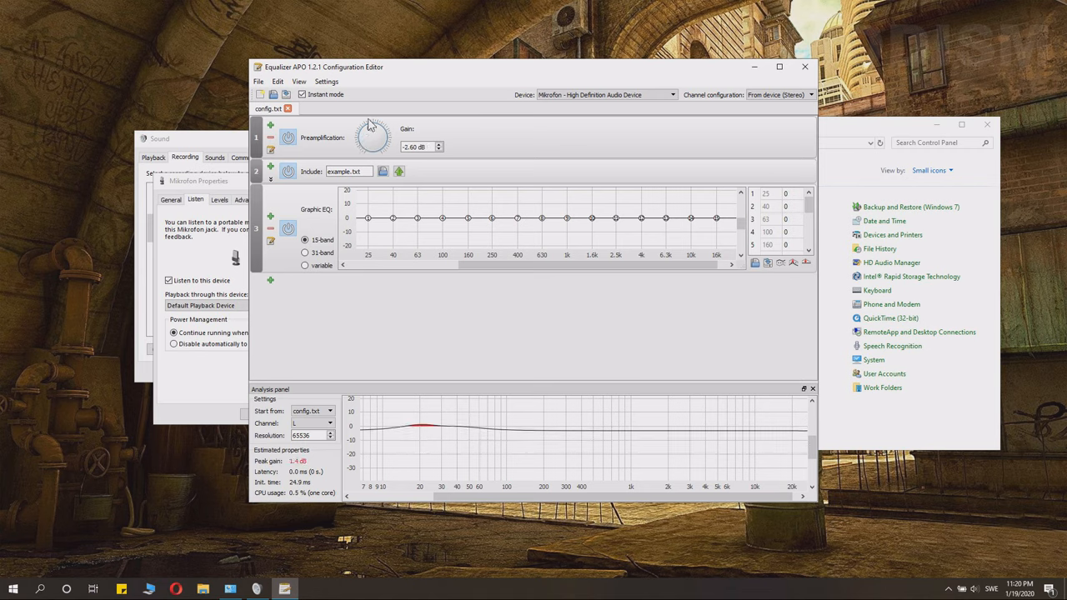
pyautogui.moveTo(373, 136); pyautogui.dragTo(371, 153)
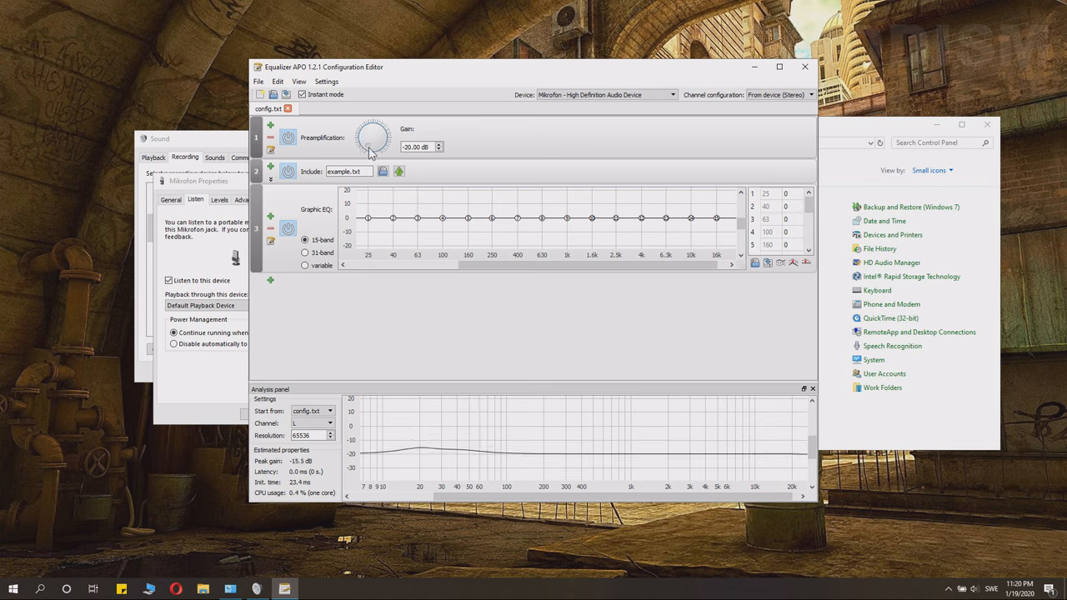
pyautogui.moveTo(373, 137); pyautogui.dragTo(384, 133)
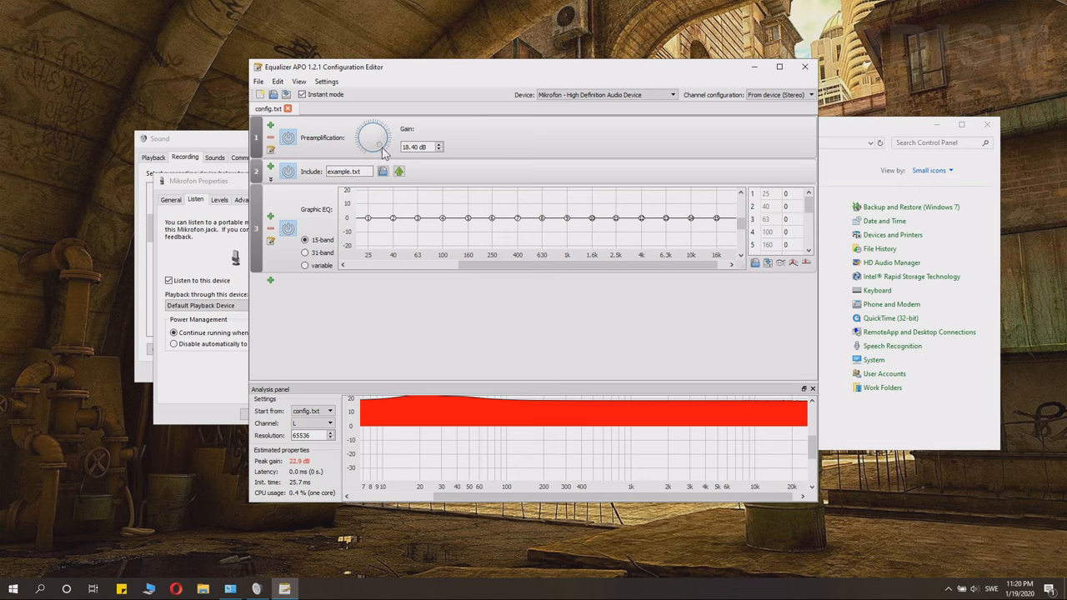
pyautogui.moveTo(380, 135); pyautogui.dragTo(392, 142)
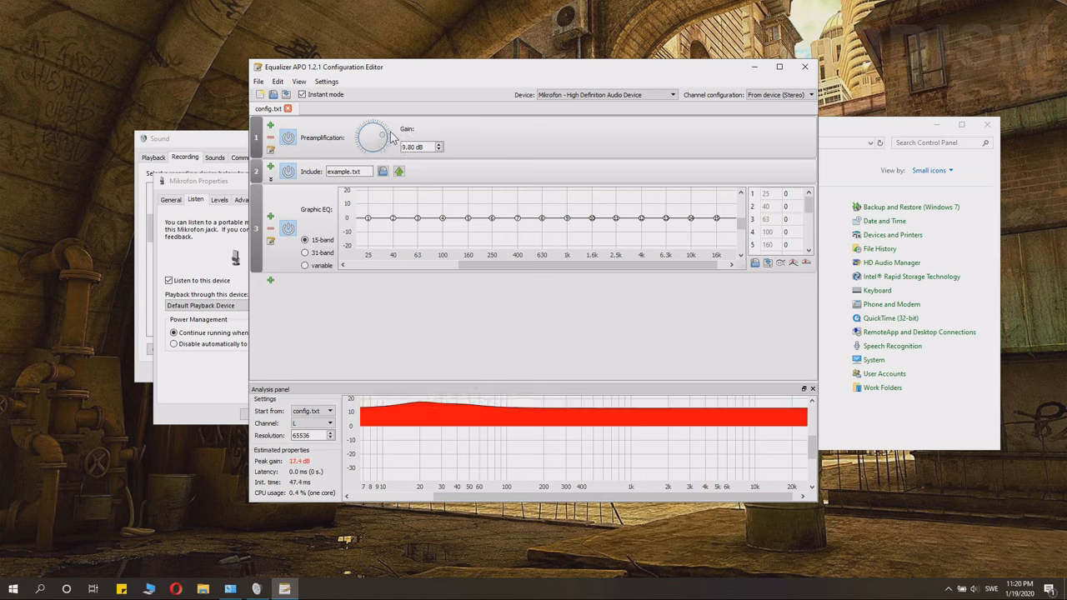
pyautogui.moveTo(384, 125); pyautogui.dragTo(358, 134)
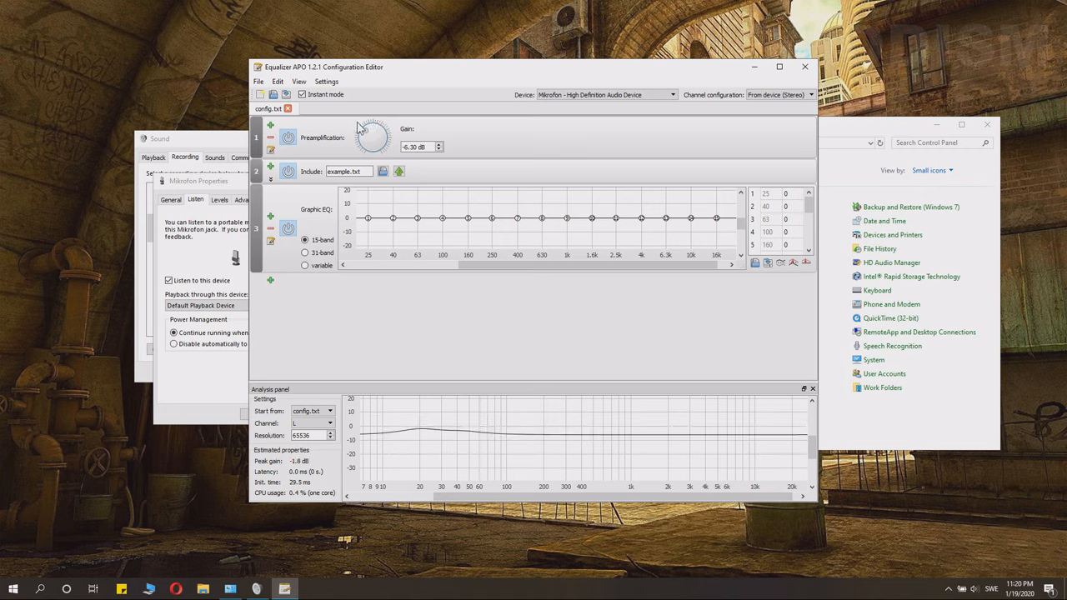
pyautogui.moveTo(371, 138); pyautogui.dragTo(380, 125)
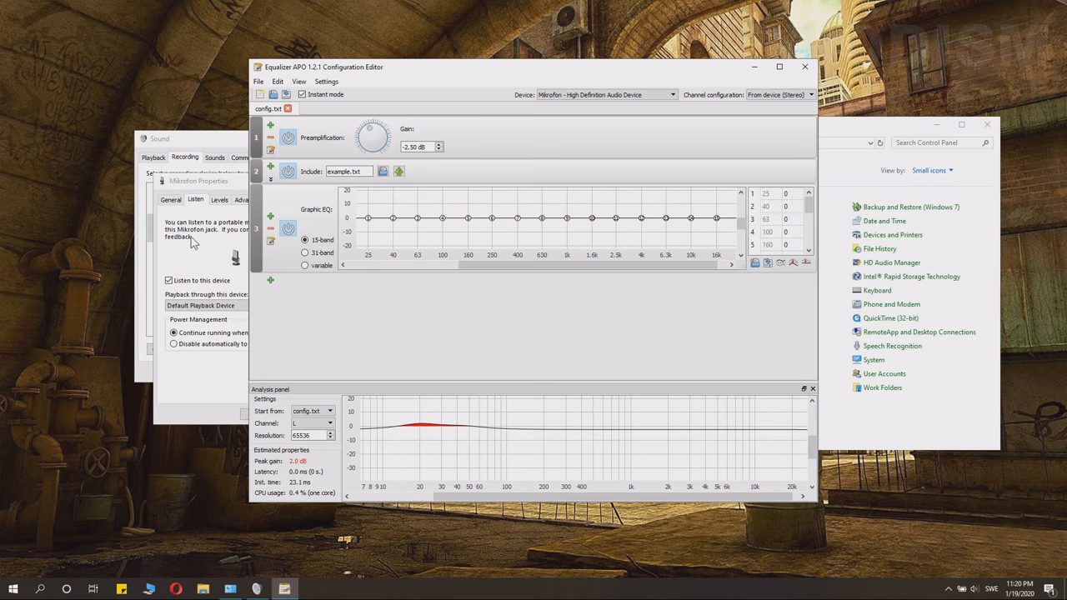
pyautogui.click(218, 199)
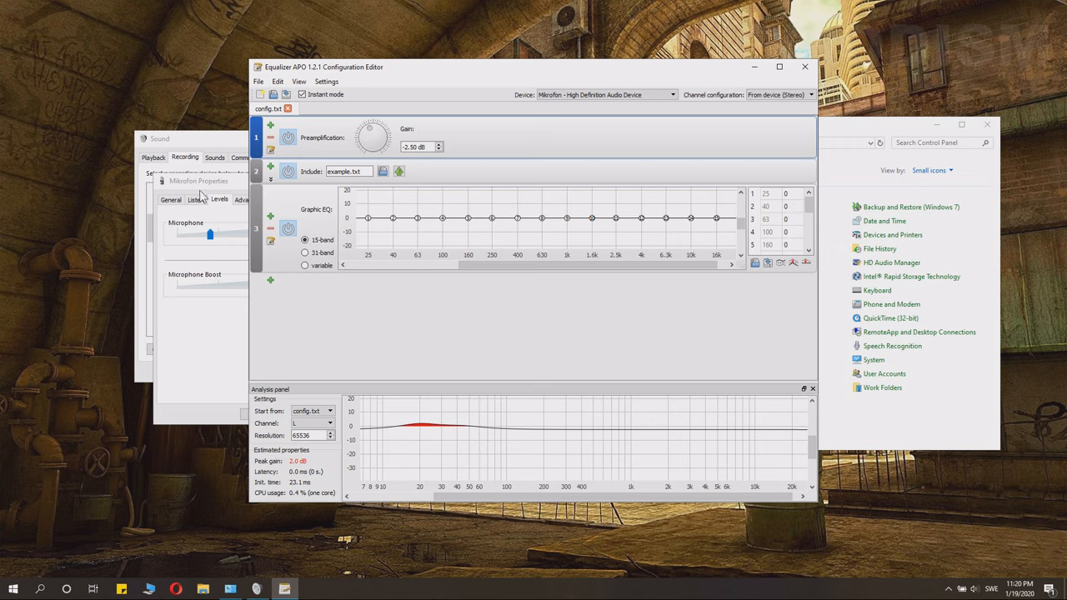
pyautogui.click(195, 199)
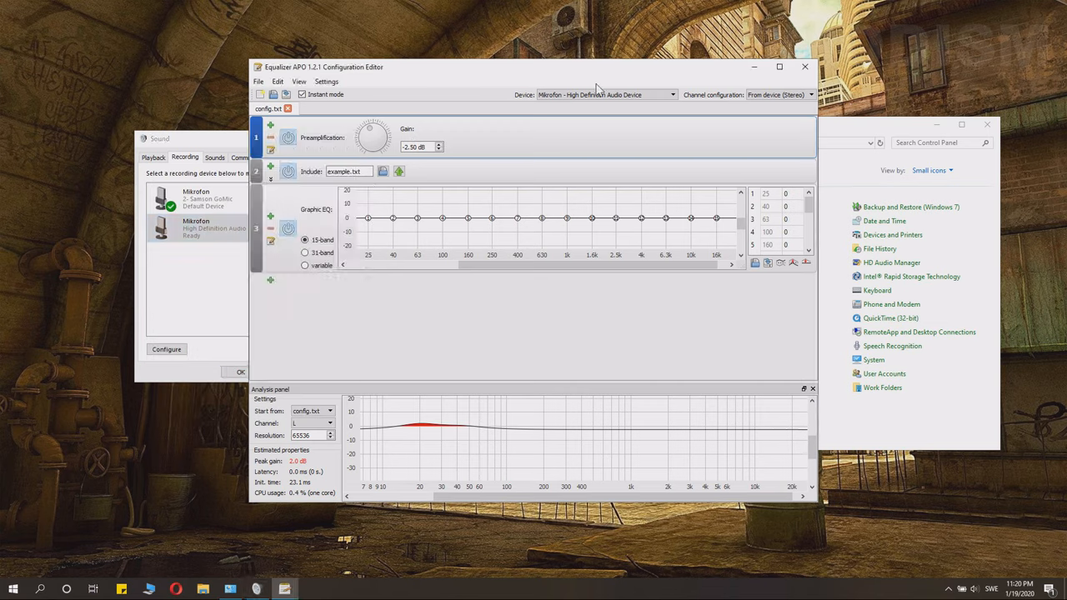
pyautogui.moveTo(396, 87)
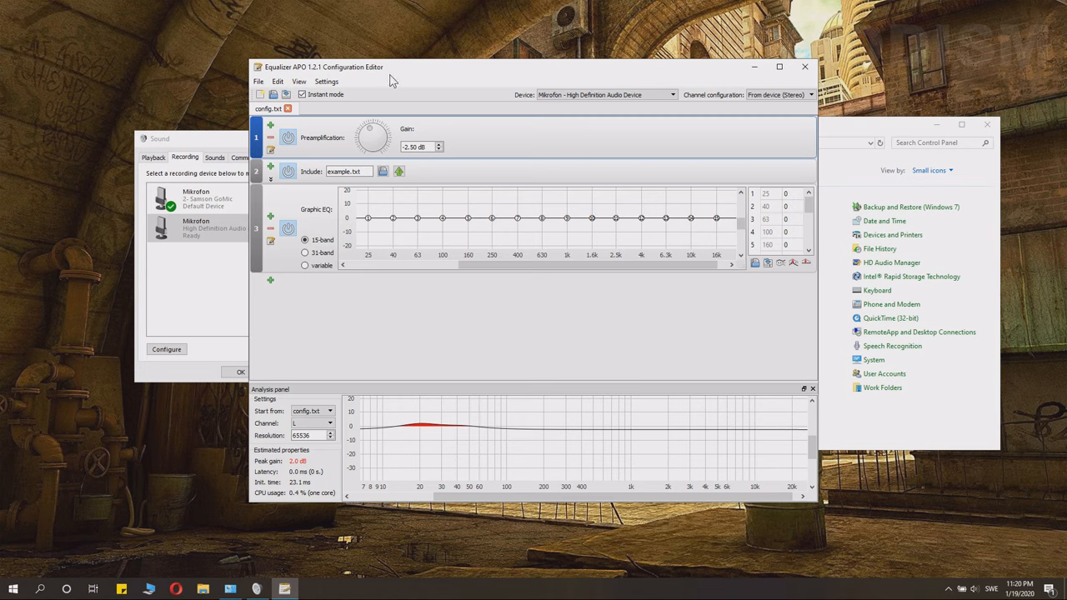
pyautogui.moveTo(457, 75)
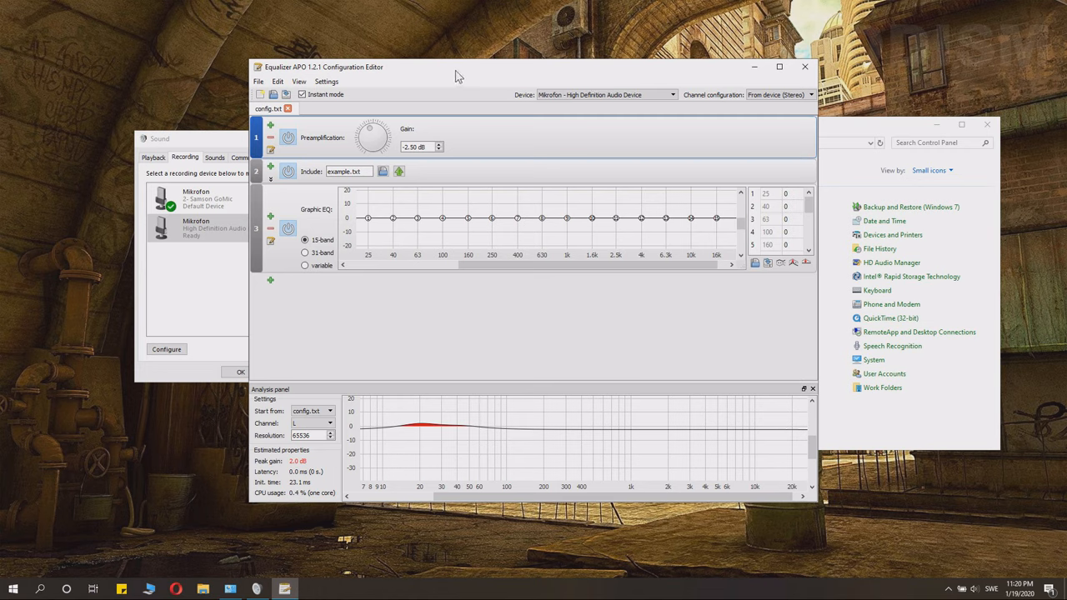